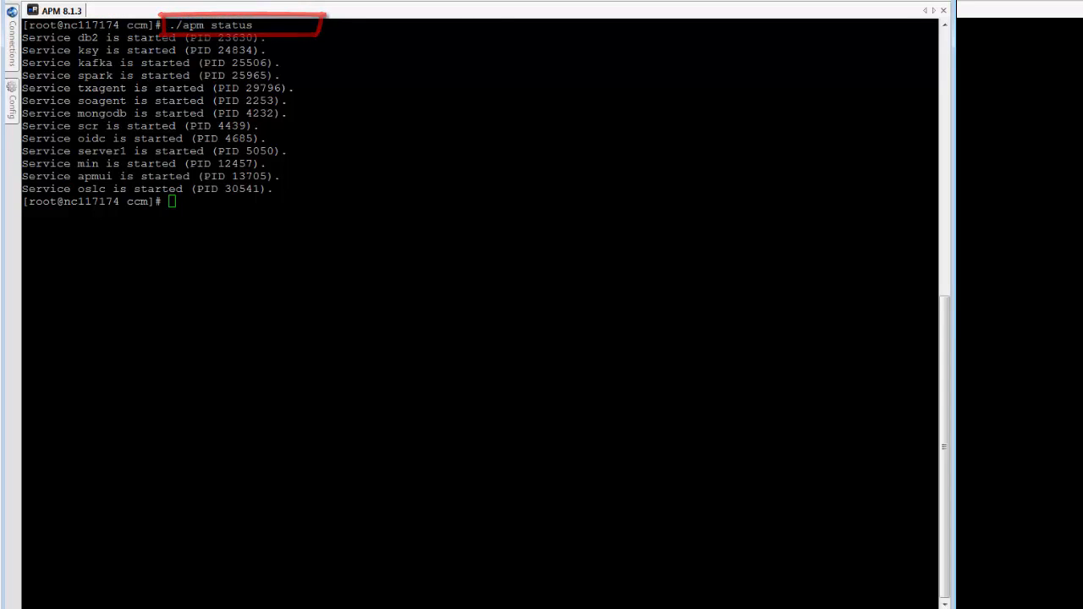
# - Run ./make_configuration_packages.sh in the terminal, accepting the default IP, directory and protocol
pyautogui.click(288, 11)
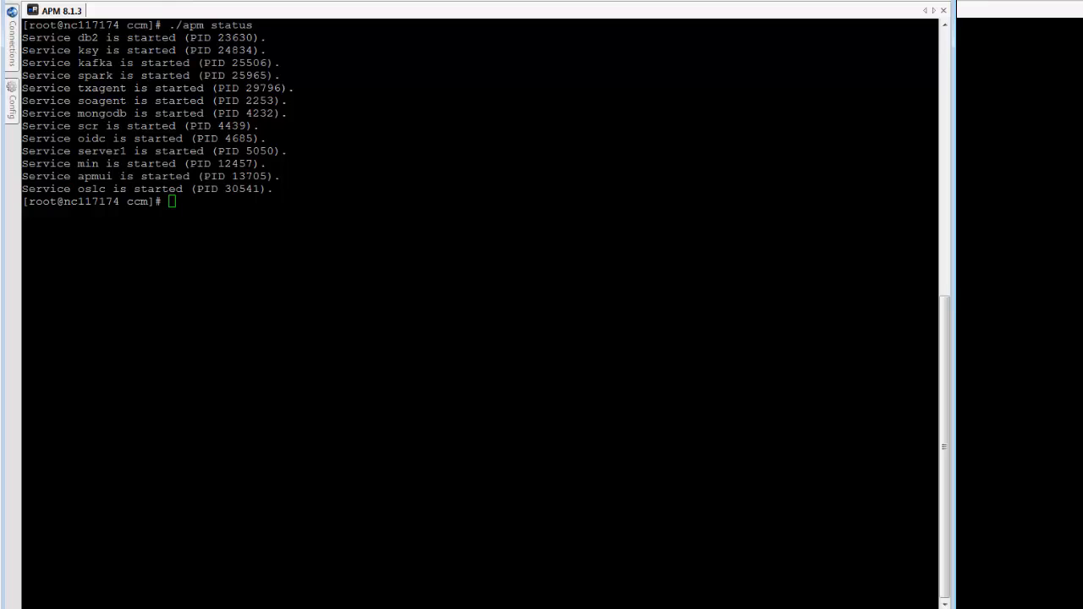
pyautogui.write('./m')
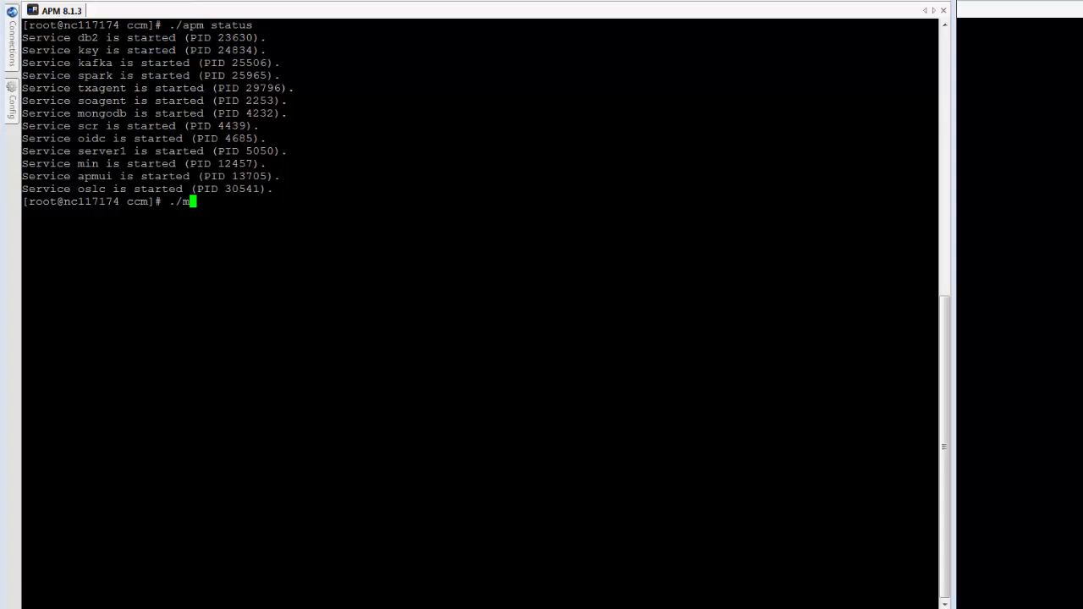
pyautogui.write('ake_configuration_packages.sh')
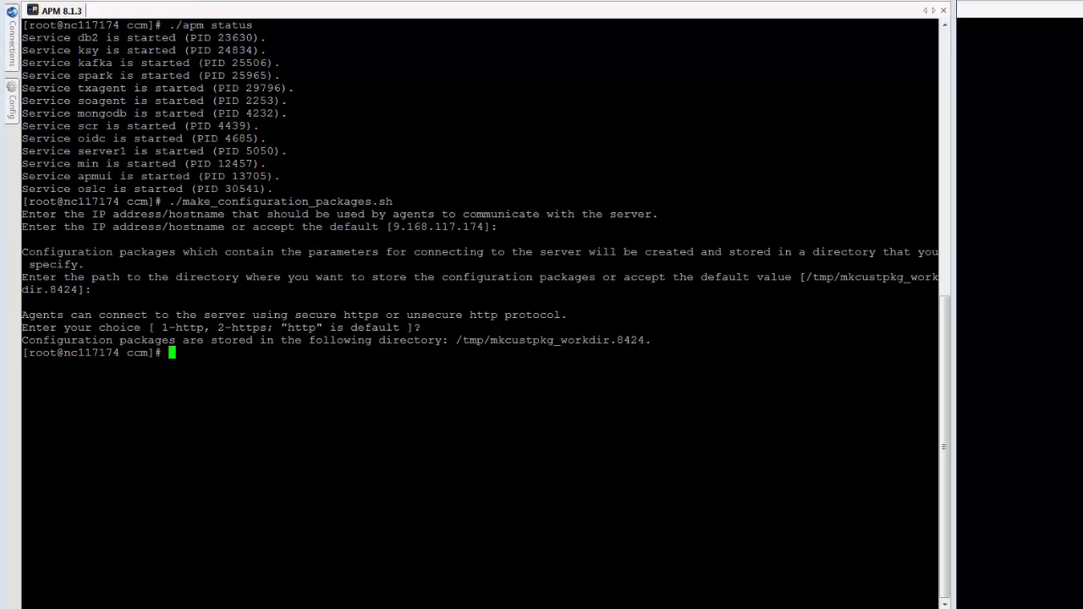
# - Run ./configure_agent_images.sh with /tmp/mkcustpkg_workdir.8424 and /images, accepting the default depot
pyautogui.write('./con')
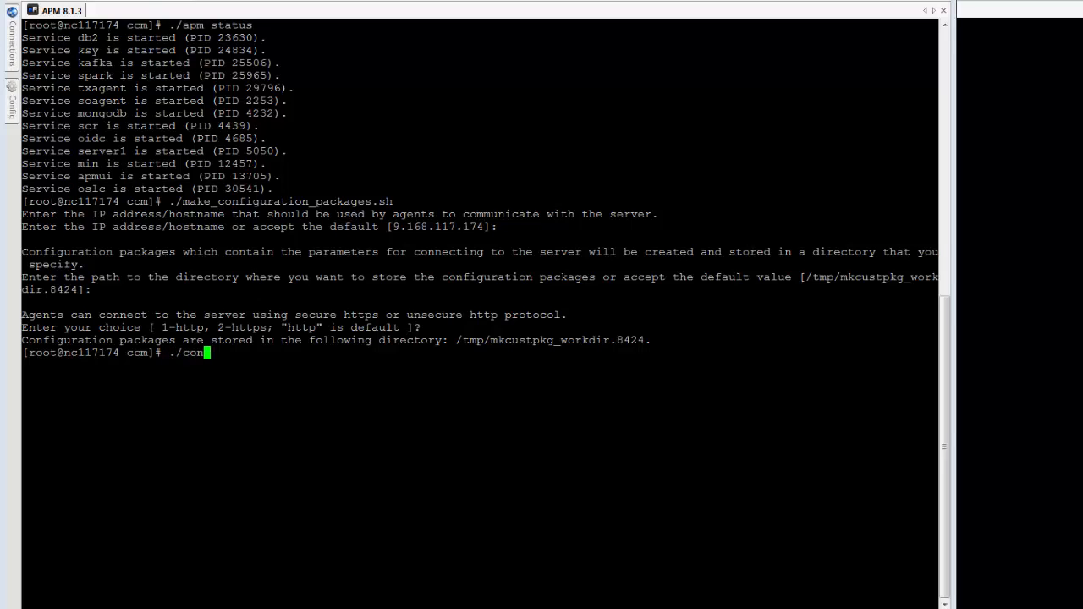
pyautogui.write('figure')
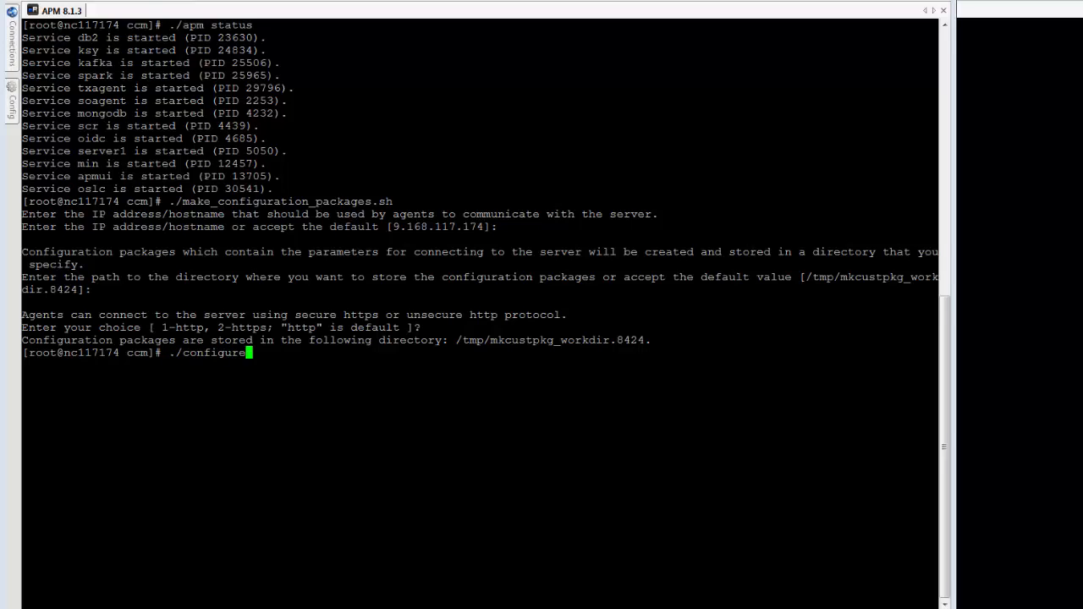
pyautogui.write('_agent_images.sh')
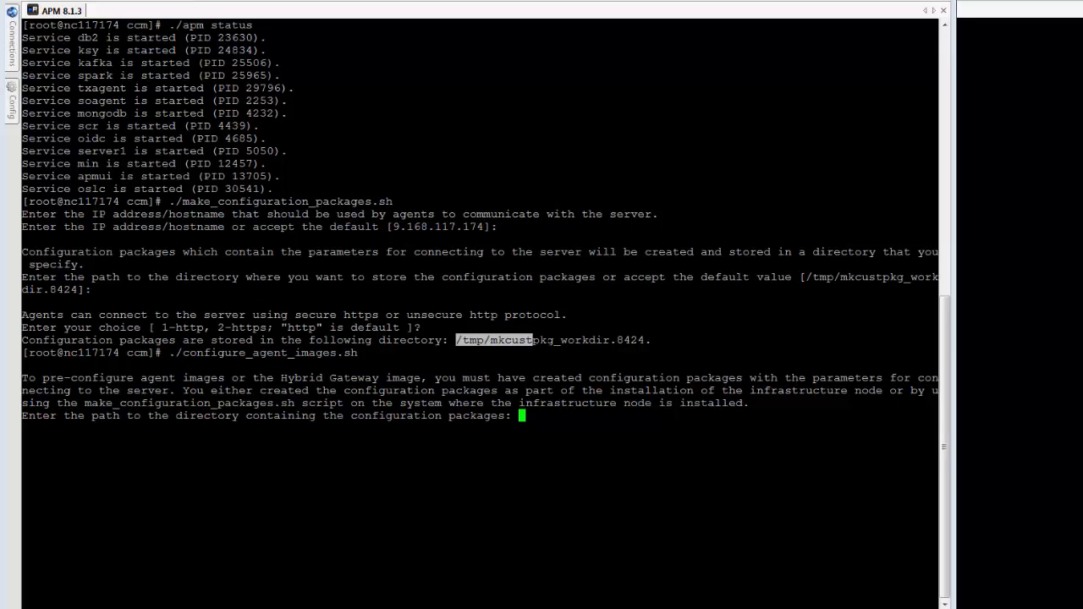
pyautogui.write('/tmp/mkcustpkg_workdir.8424')
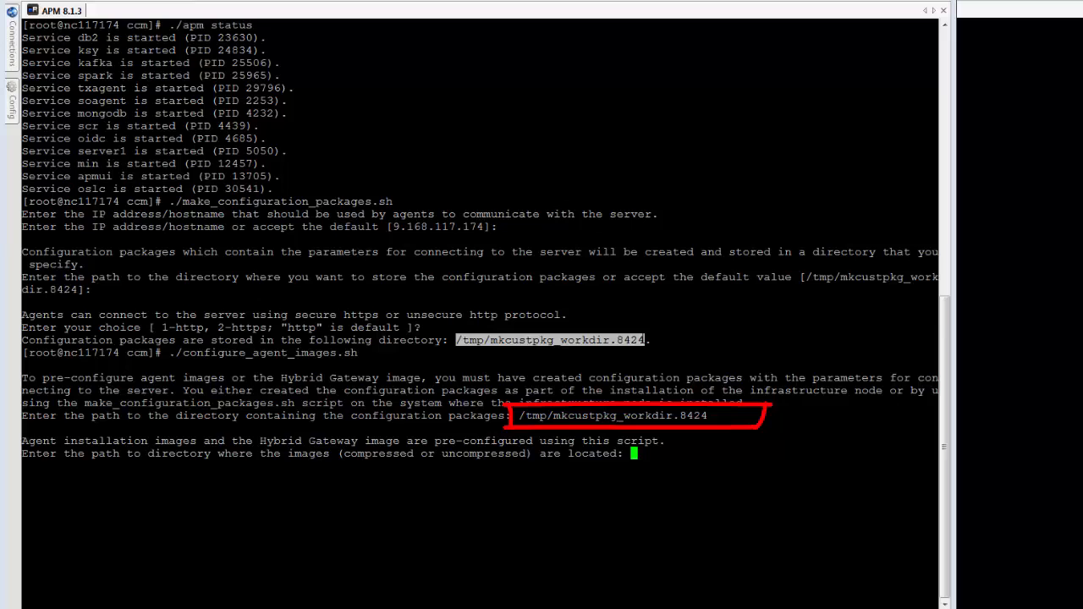
pyautogui.write('/')
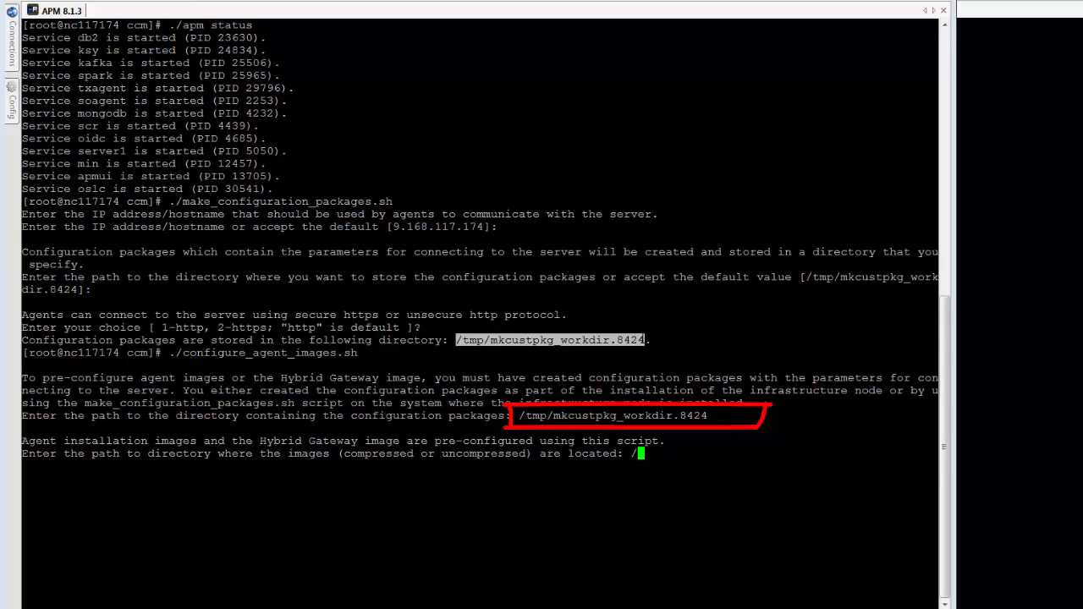
pyautogui.write('image')
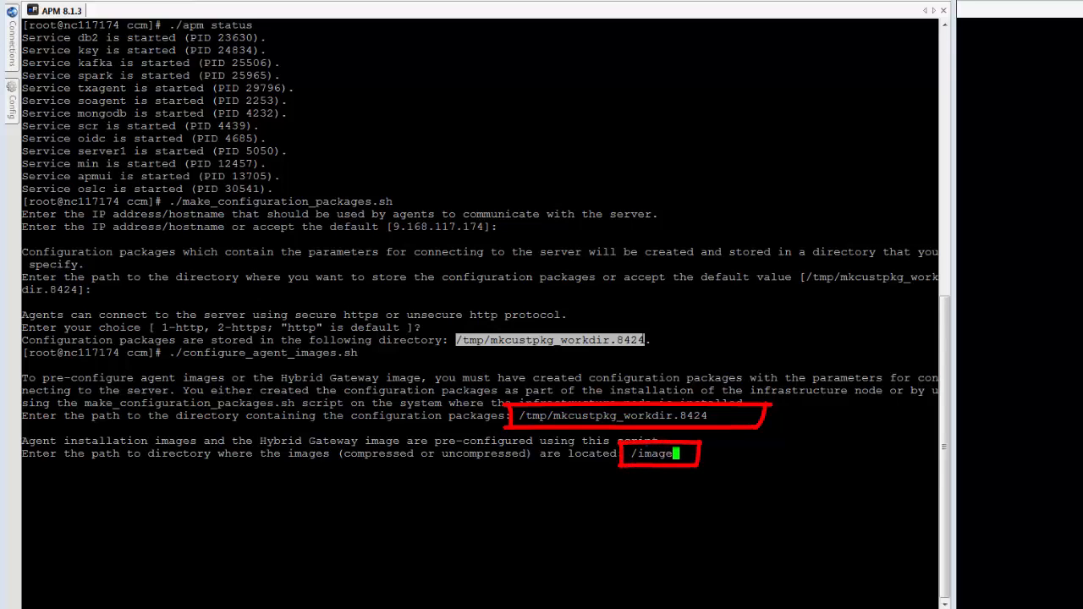
pyautogui.write('s')
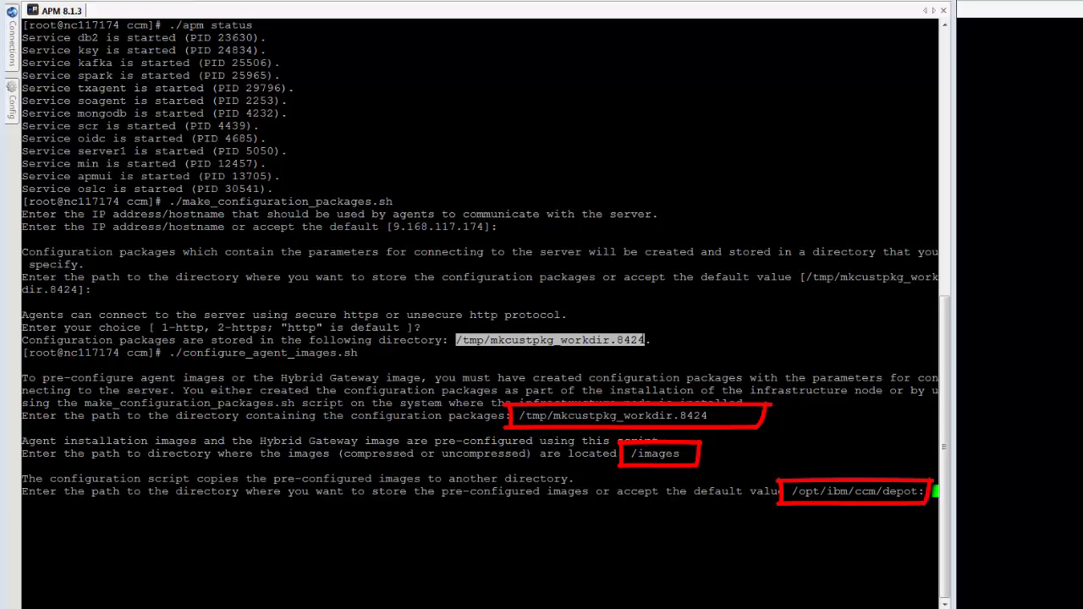
pyautogui.press('Enter')
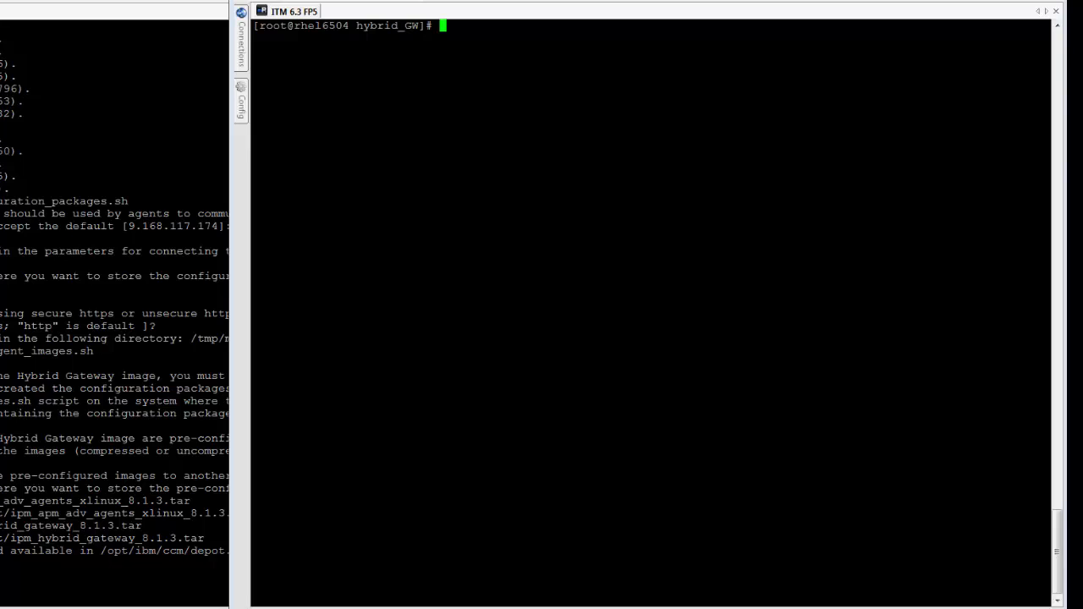
# - Check the working directory and start an FTP session to the APM server 9.168.117.174
pyautogui.write('pwd')
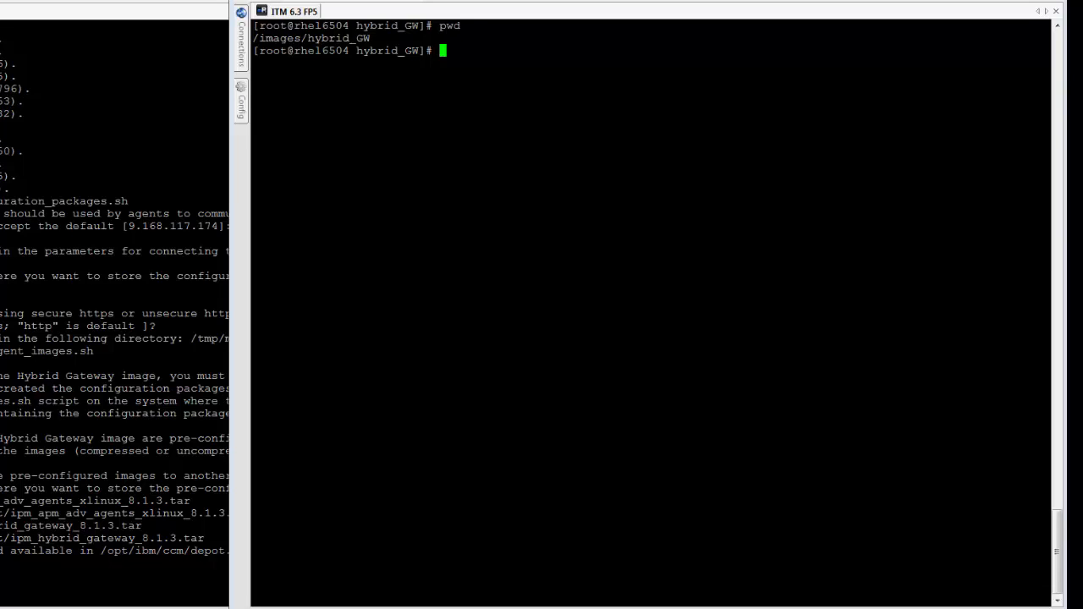
pyautogui.write('ftp')
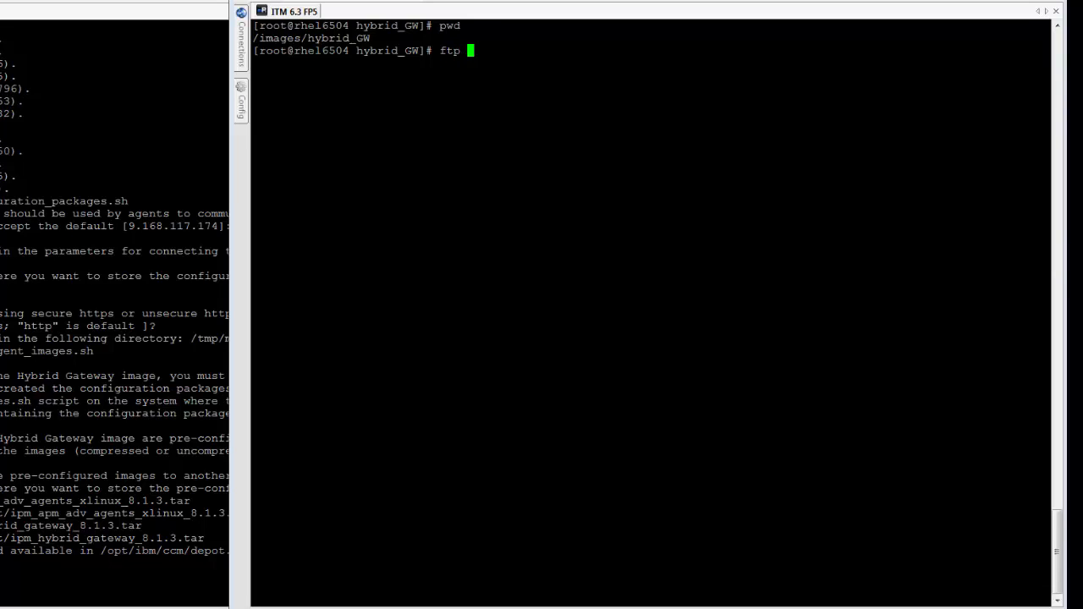
pyautogui.write('9.1')
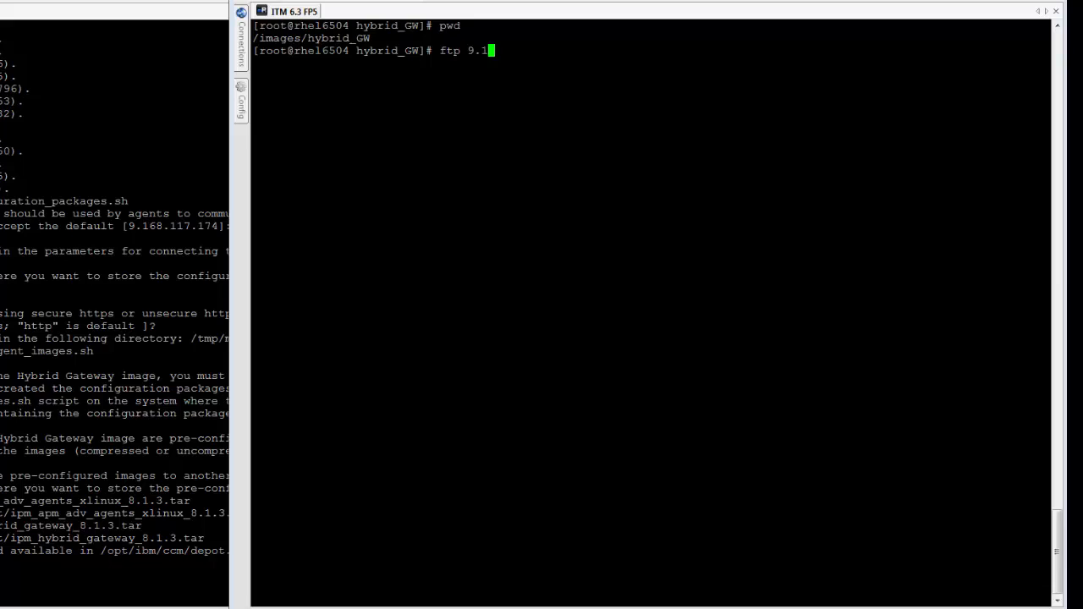
pyautogui.write('68.')
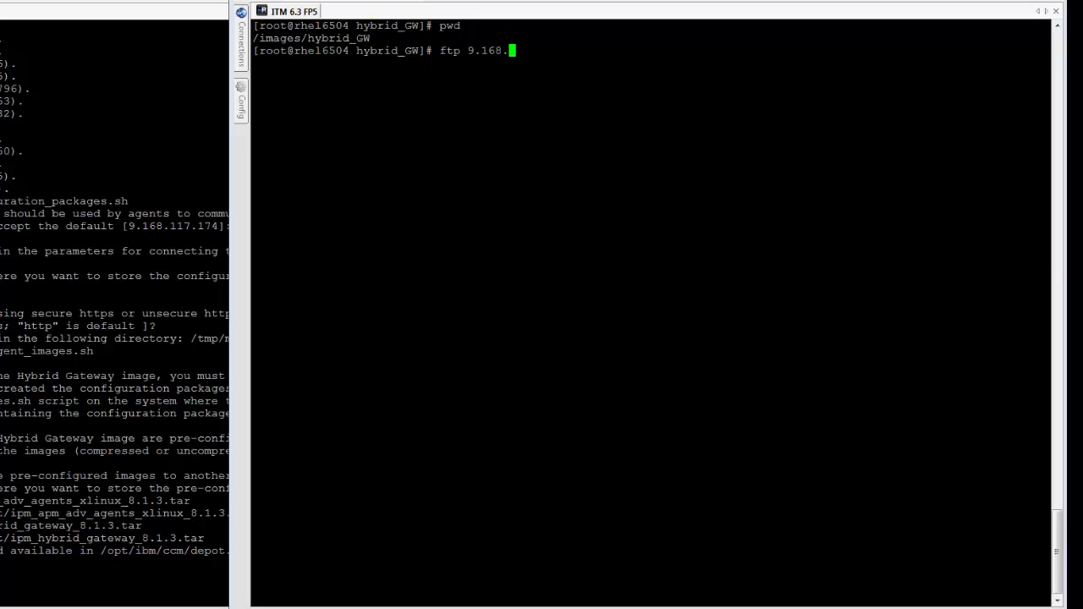
pyautogui.write('117.174')
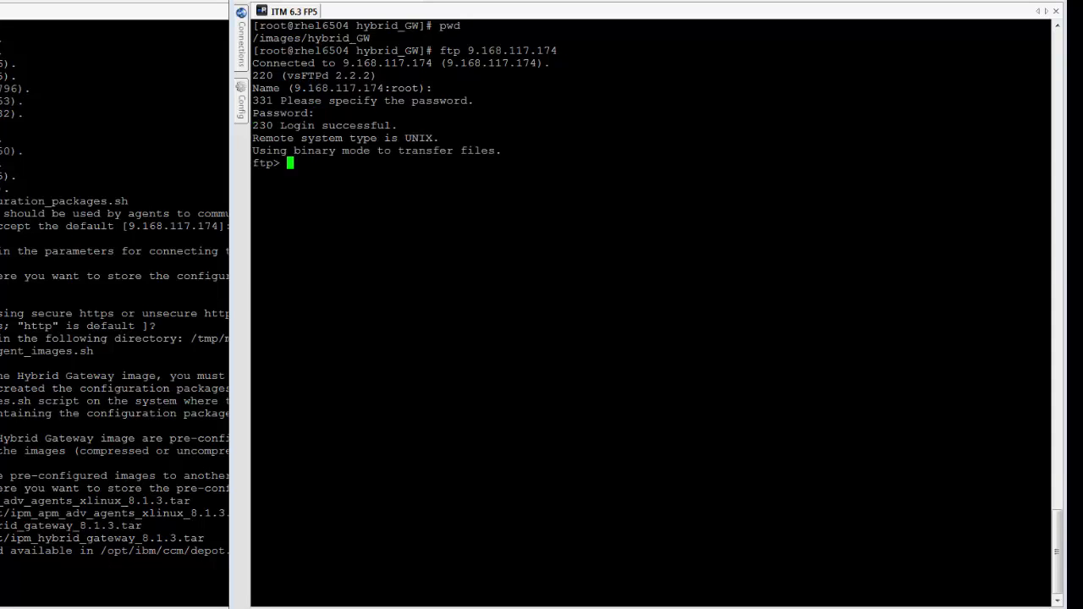
# - Fetch ipm_hybrid_gateway_8.1.3.tar from /opt/ibm/ccm/depot and end the FTP session
pyautogui.write('cd /')
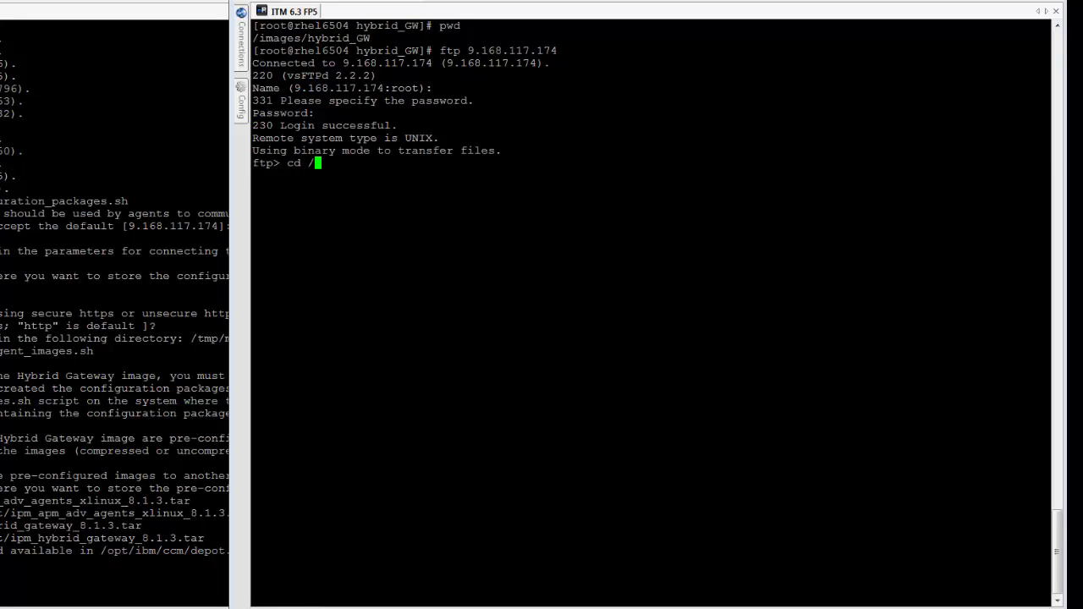
pyautogui.write('opt/ibm/cc')
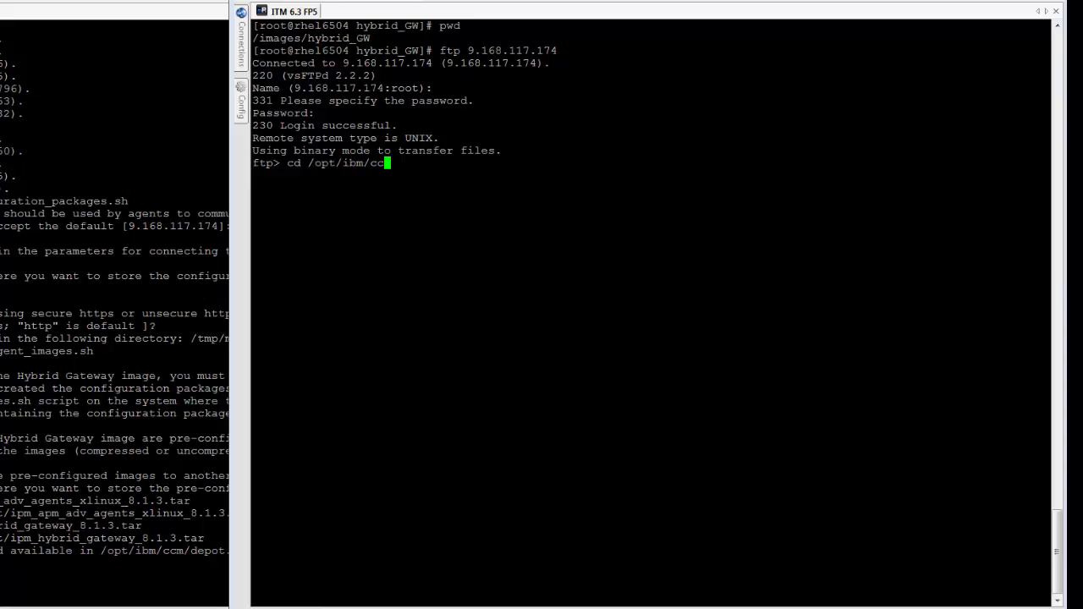
pyautogui.write('/depot')
pyautogui.write('bin')
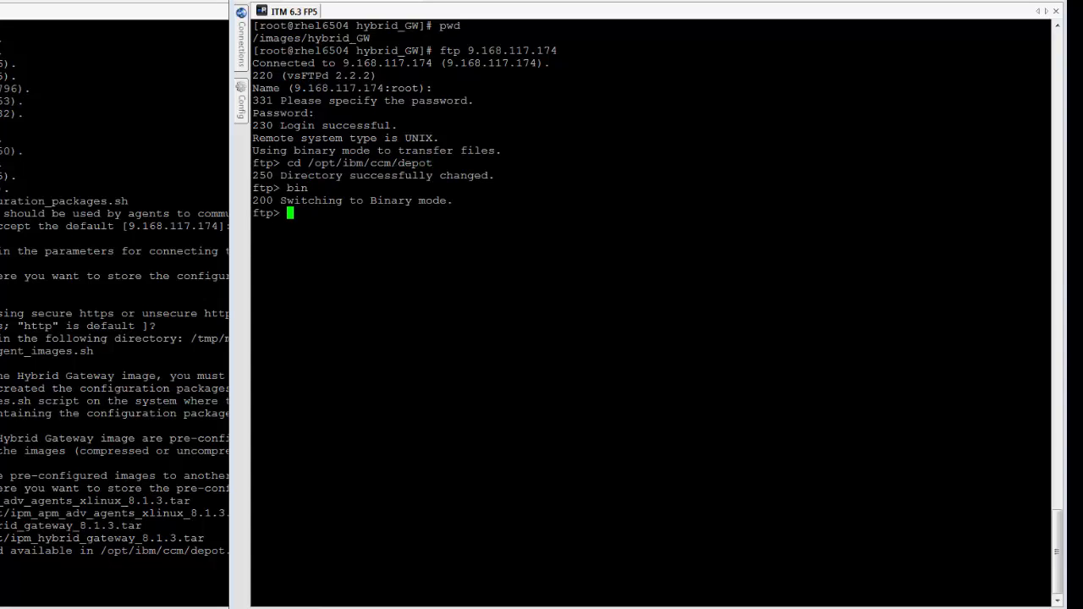
pyautogui.write('ls')
pyautogui.write('get')
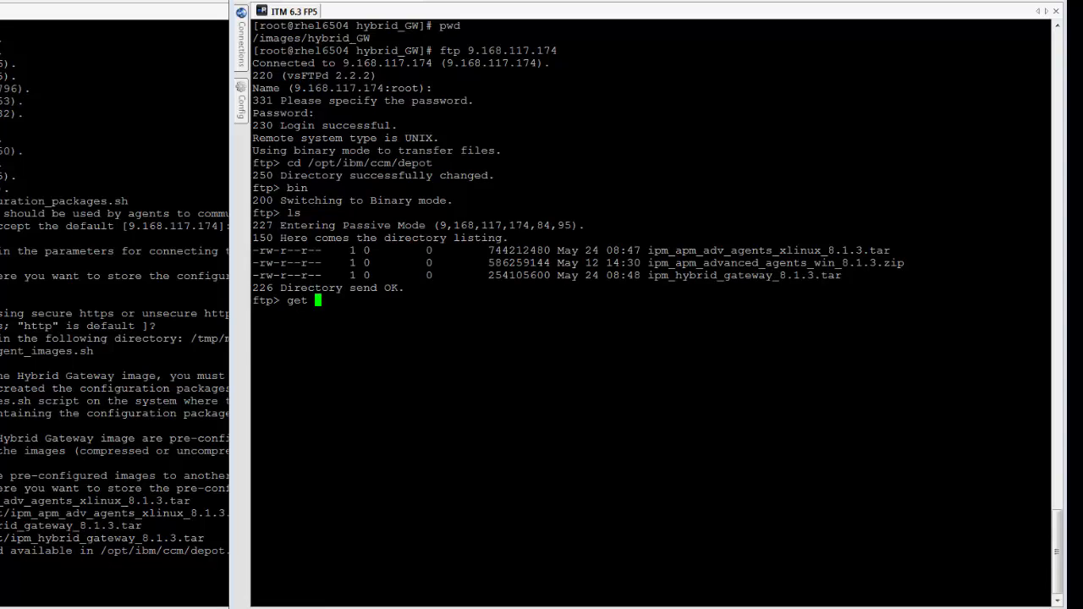
pyautogui.write('ipm_hybrid_gateway_8.1.3.tar')
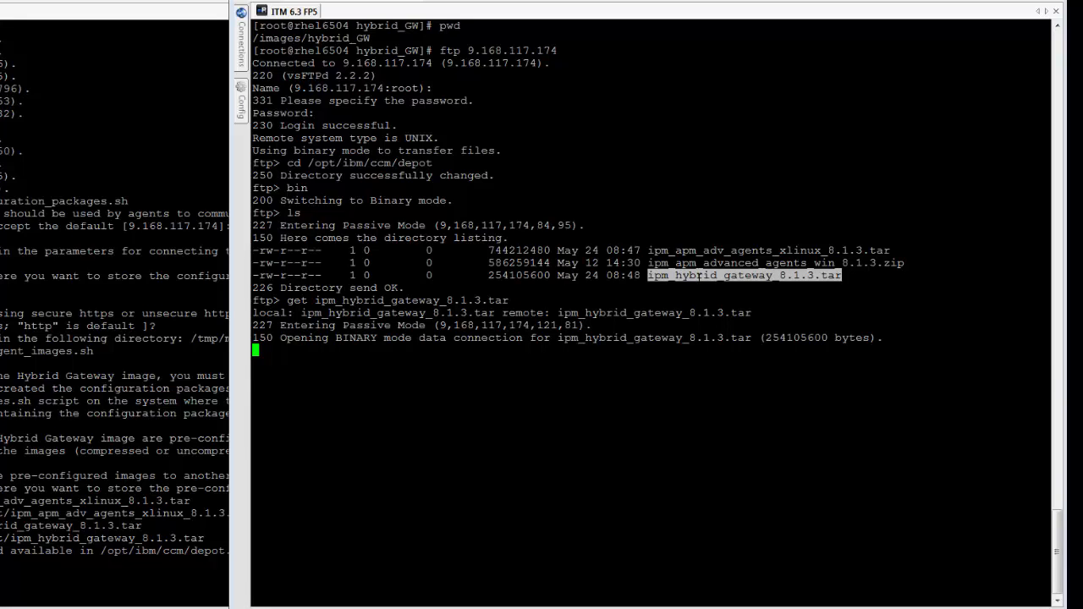
pyautogui.write('bye')
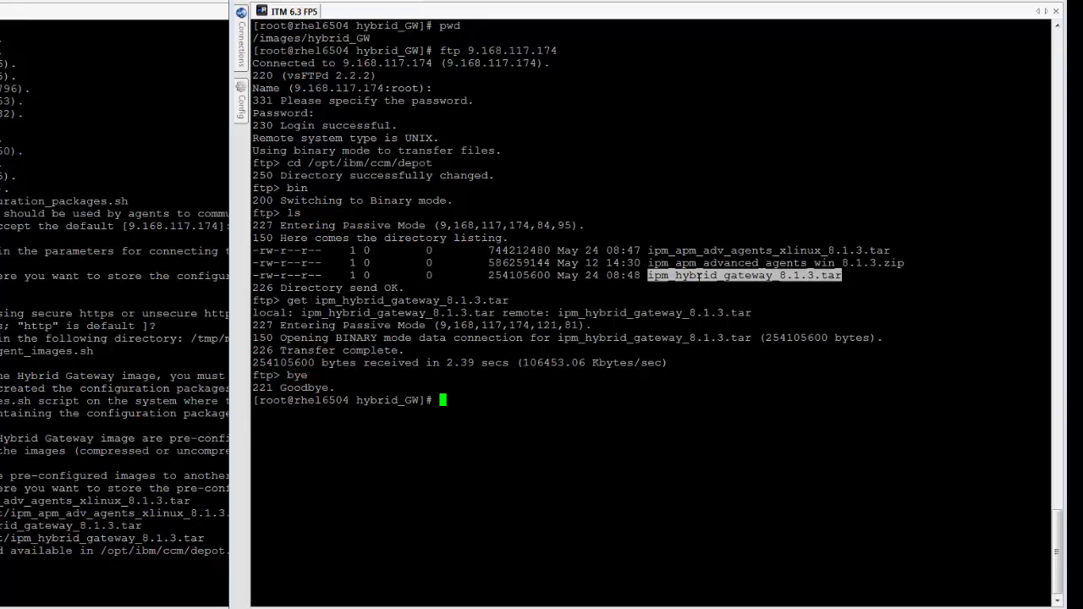
pyautogui.write('tar -x')
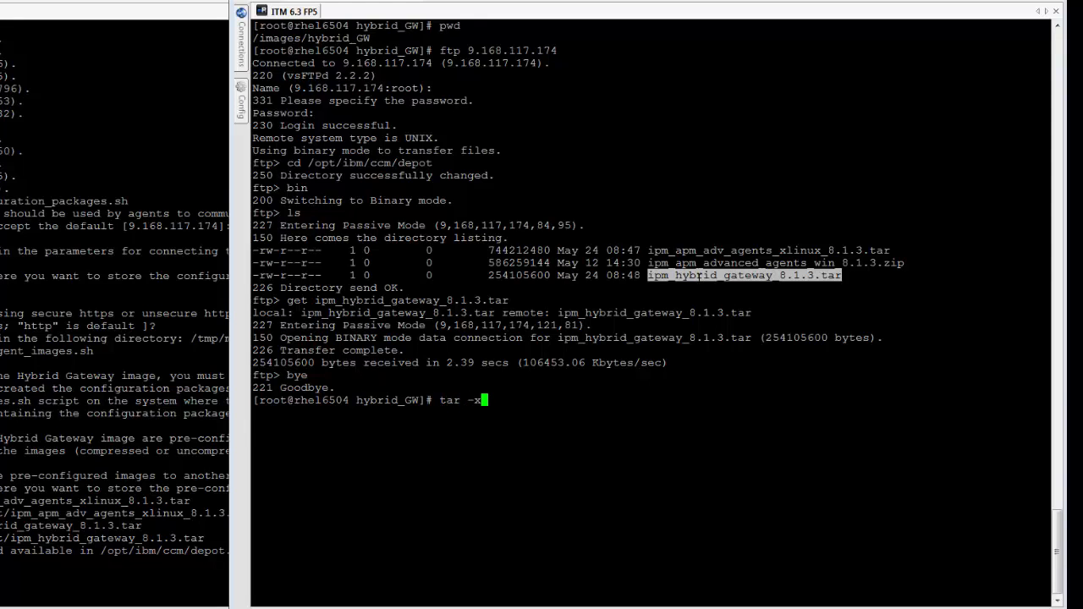
# - Extract ipm_hybrid_gateway_8.1.3.tar with tar -xvf
pyautogui.write('vf')
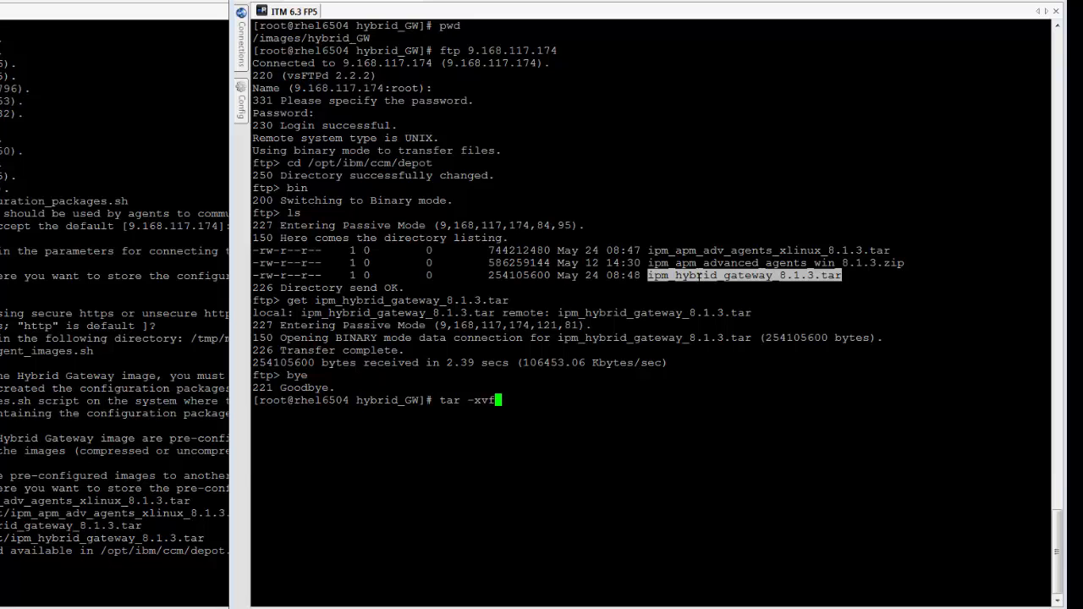
pyautogui.write('ipm_hybrid_gateway_8.1.3.tar')
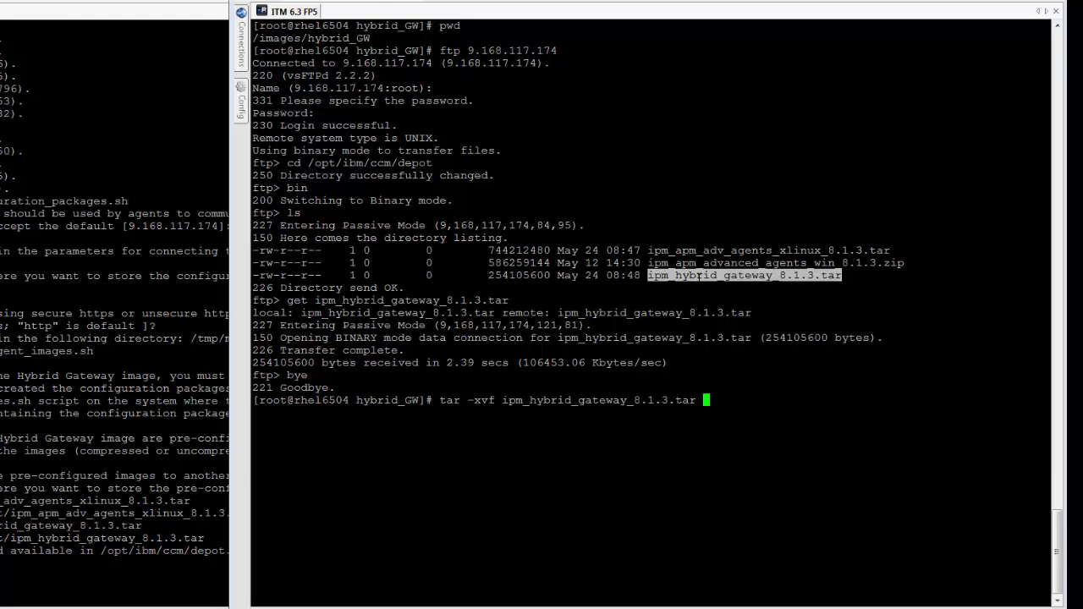
pyautogui.press('Return')
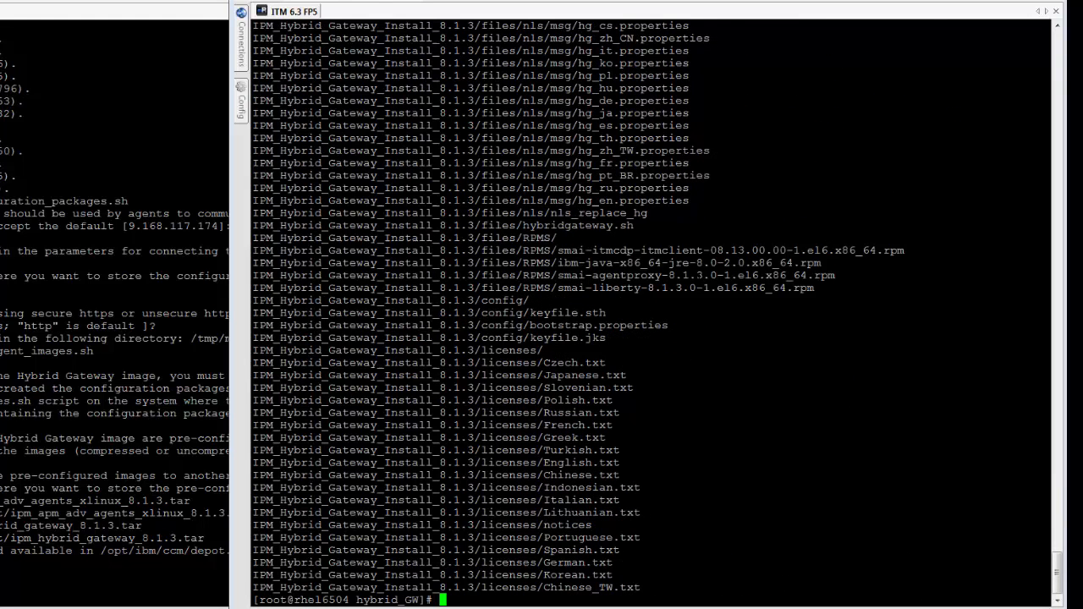
# - List the extracted files and change into IPM_Hybrid_Gateway_Install_8.1.3 to launch install.sh
pyautogui.write('ls -ltr')
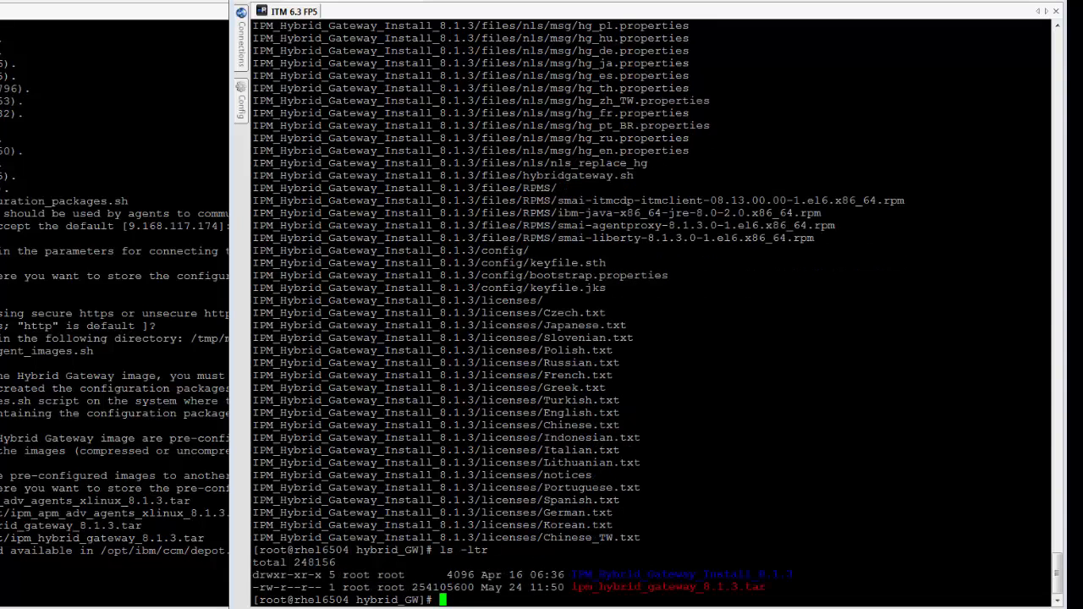
pyautogui.write('cd IPM_Hybrid_Gateway_Install_8.1.3')
pyautogui.write('./install')
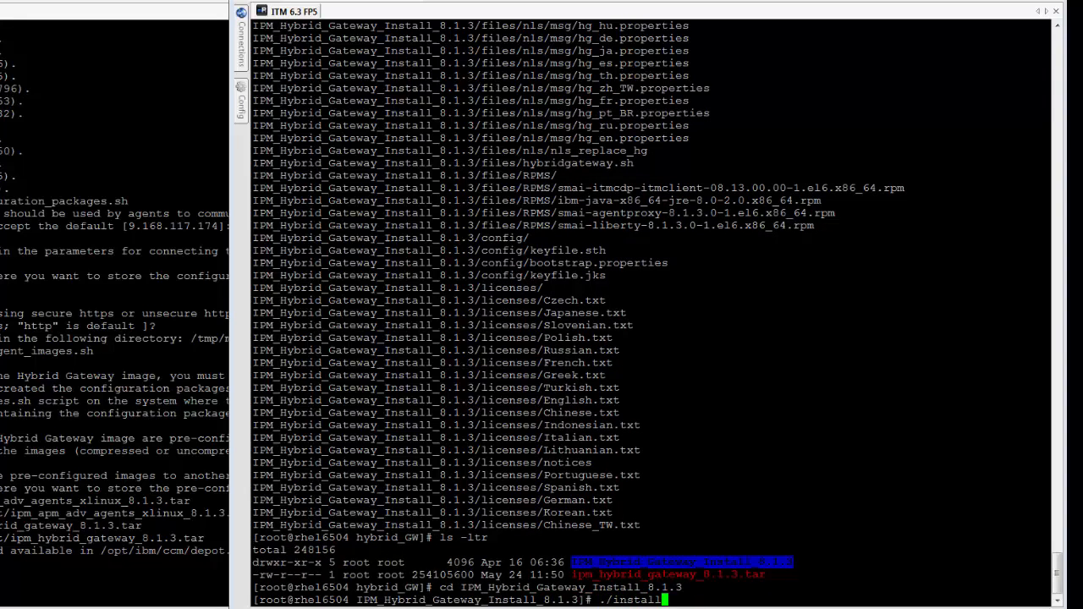
pyautogui.write('.sh')
pyautogui.press('Return')
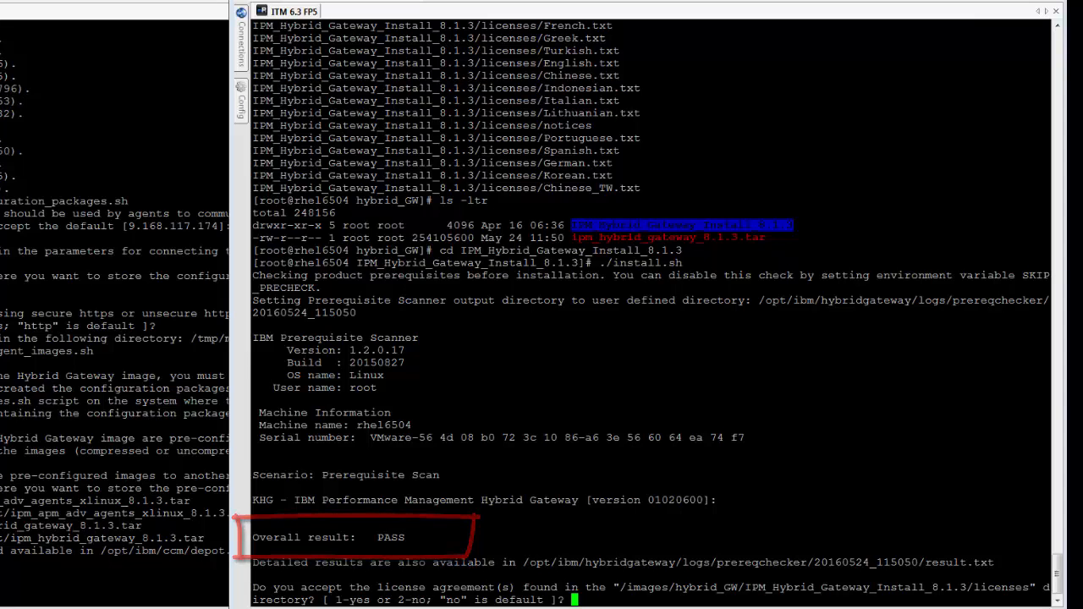
# - Accept the license agreement with option 1 so the Hybrid Gateway installs and starts
pyautogui.write('1')
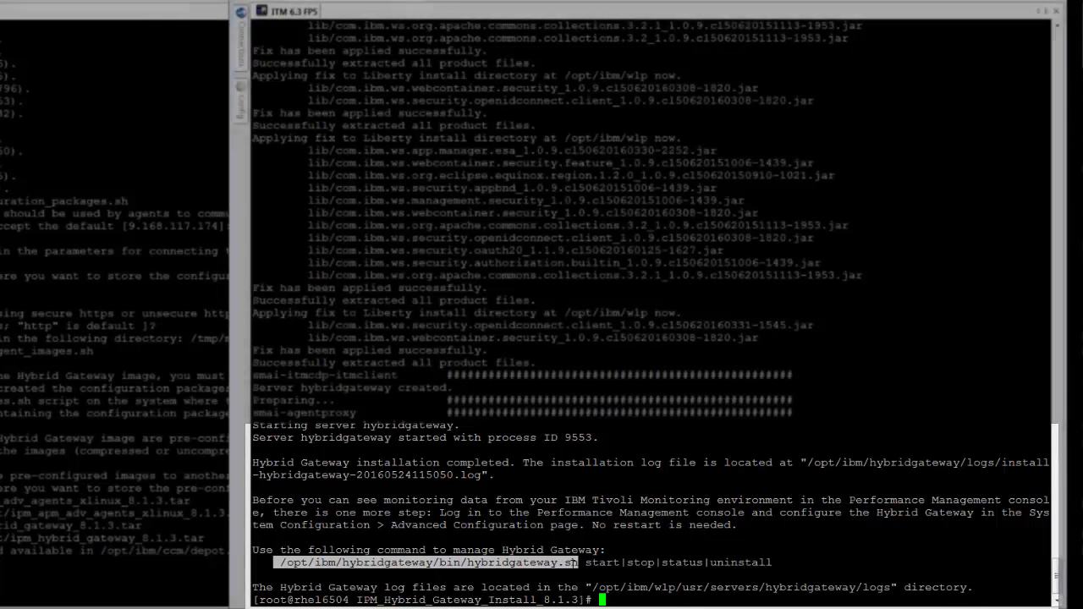
# - Run /opt/ibm/hybridgateway/bin/hybridgateway.sh with the st subcommand
pyautogui.write('/opt/ibm/hybridgateway/bin/hybridgateway.sh')
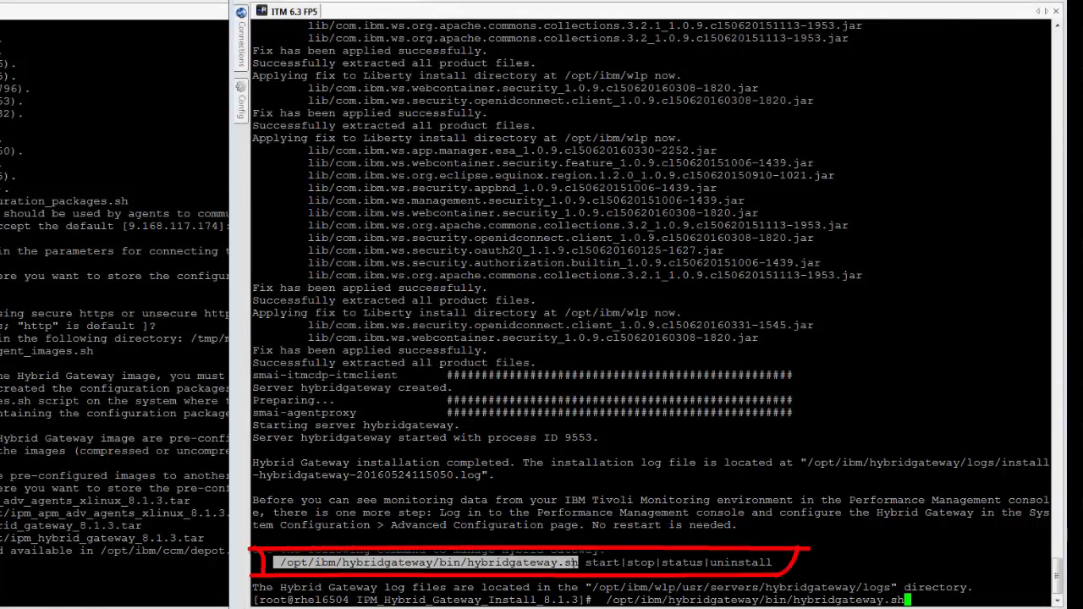
pyautogui.write('st')
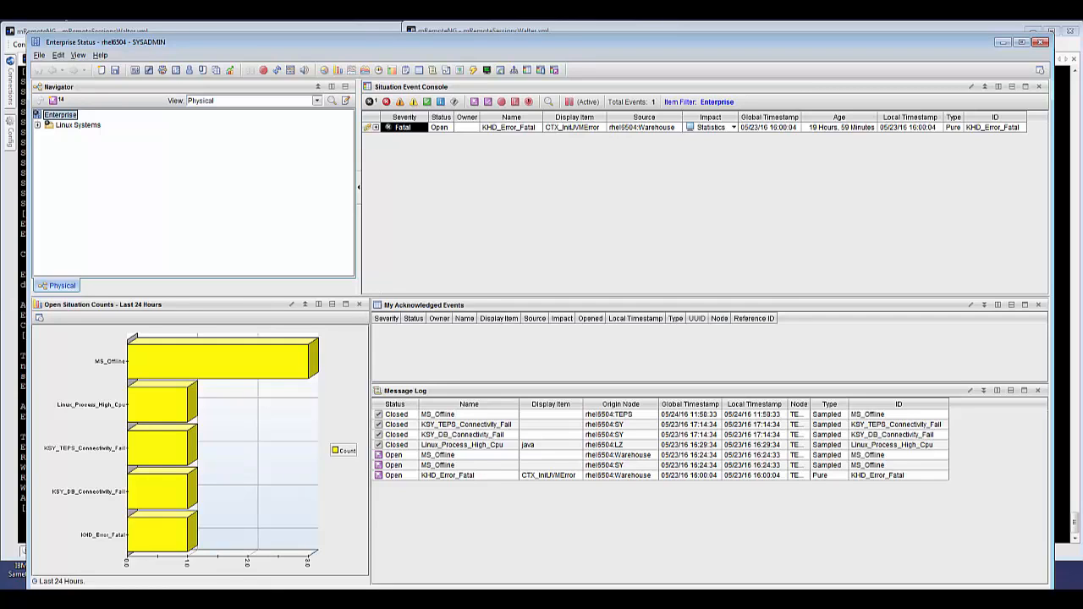
pyautogui.moveTo(240, 85)
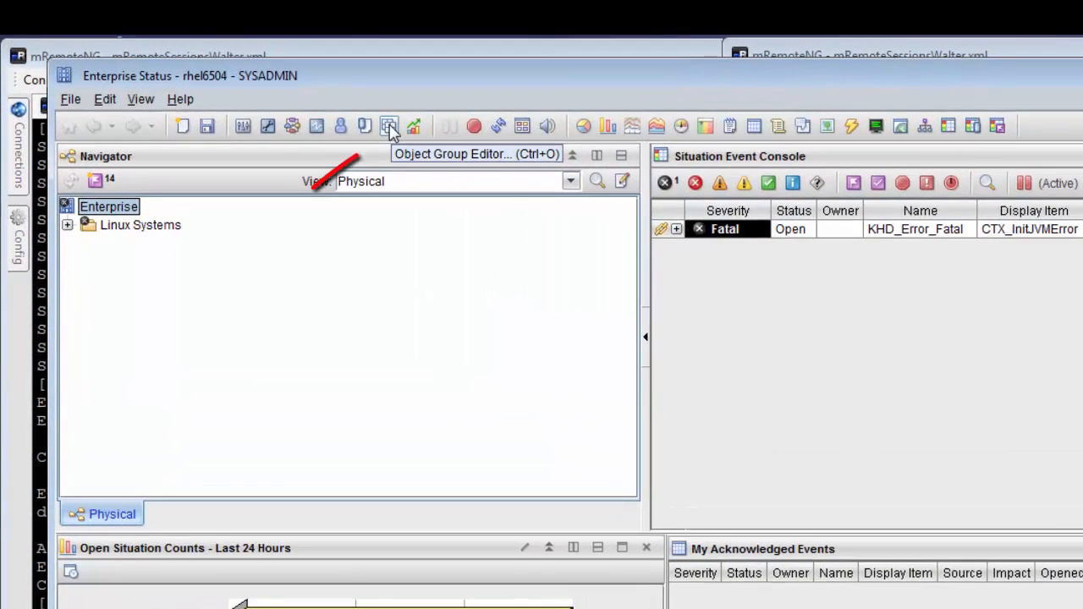
# - In Object Group Editor, start a new managed system group under Linux OS
pyautogui.click(389, 126)
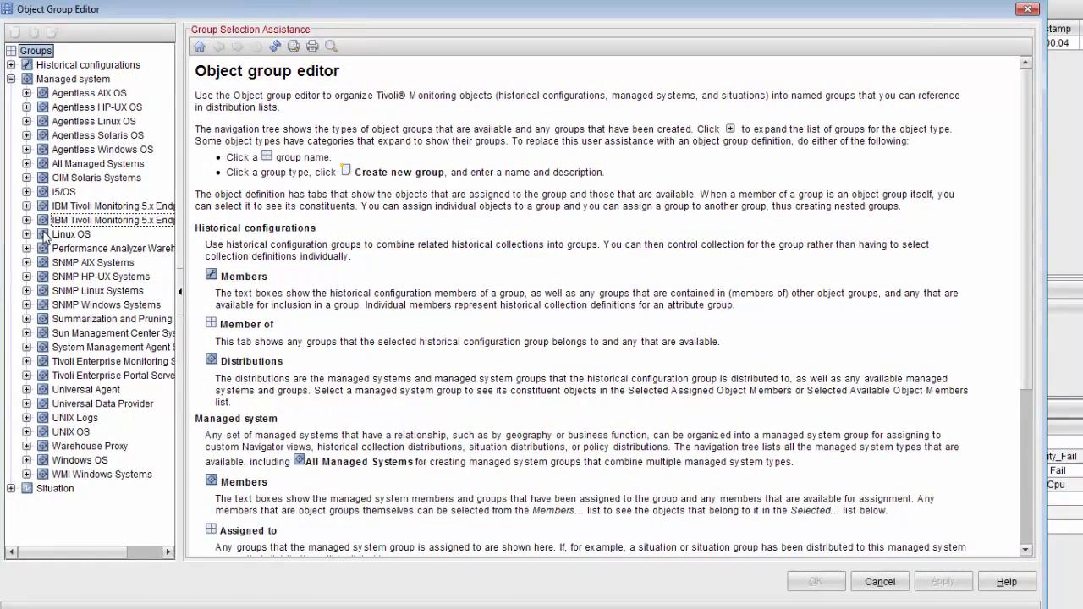
pyautogui.click(72, 234)
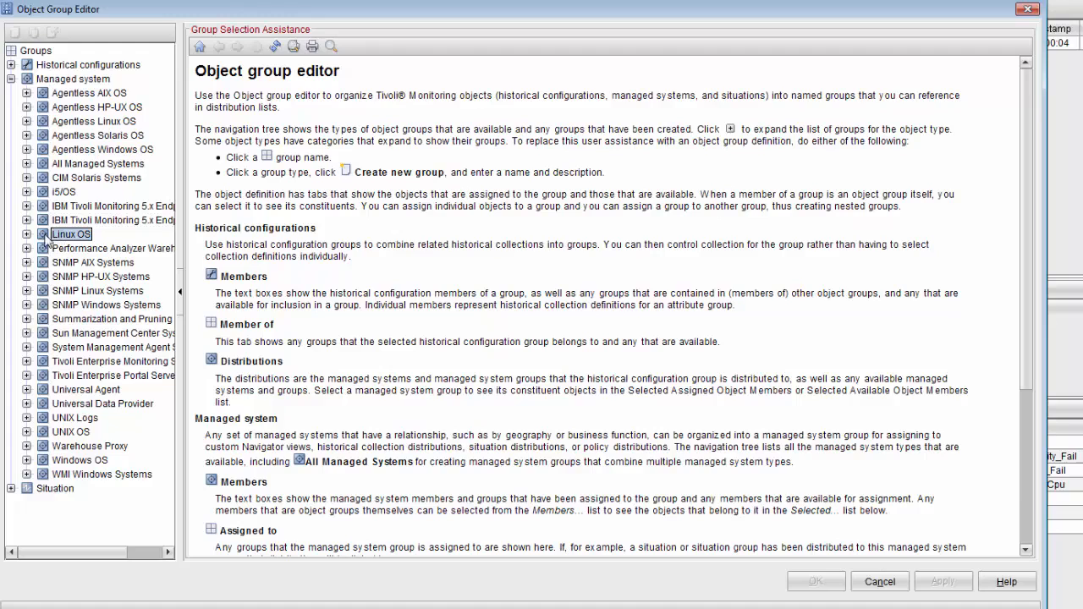
pyautogui.moveTo(31, 240)
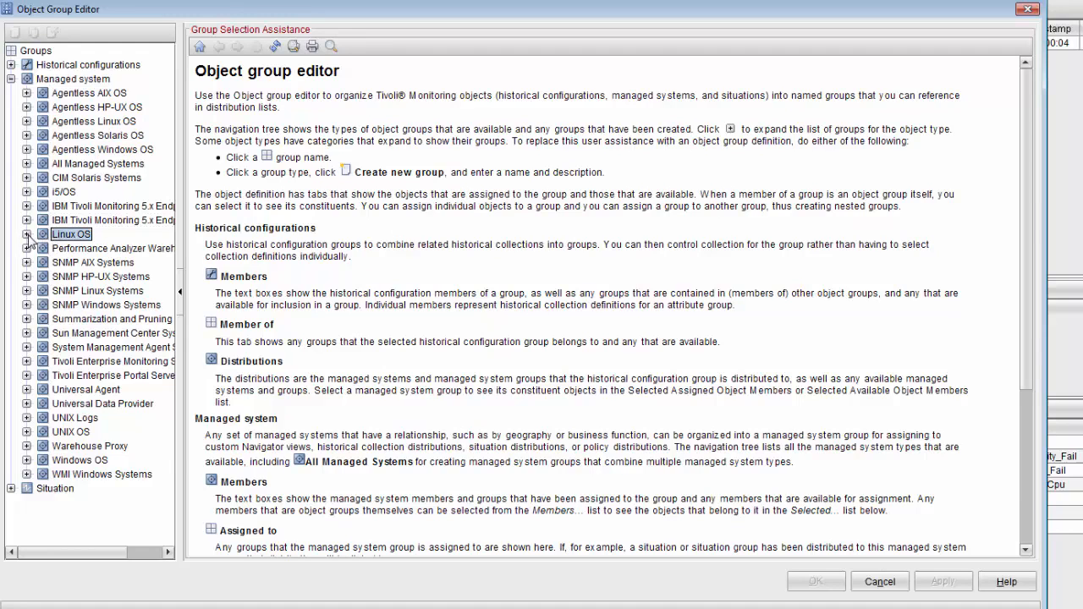
pyautogui.click(71, 234)
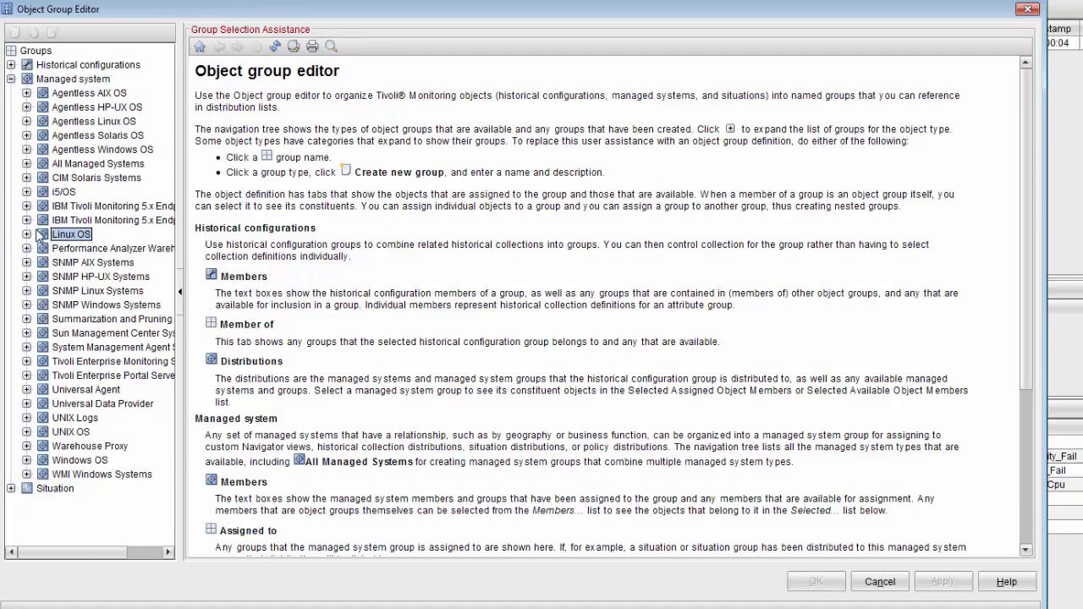
pyautogui.click(14, 32)
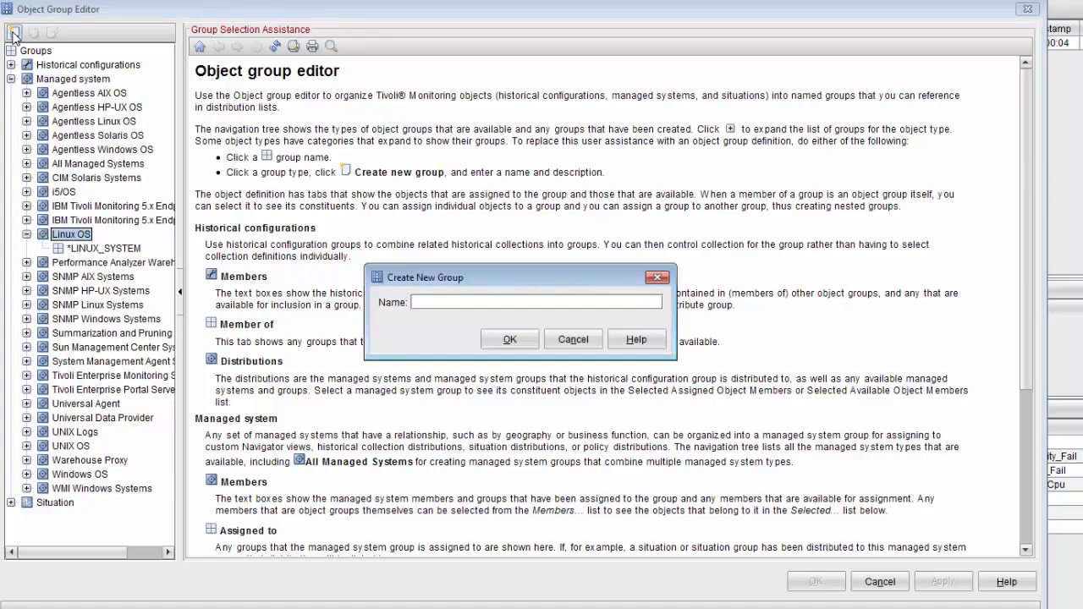
# - Name the group HG_LinuxOS and assign rhel6504:LZ as its member
pyautogui.write('H')
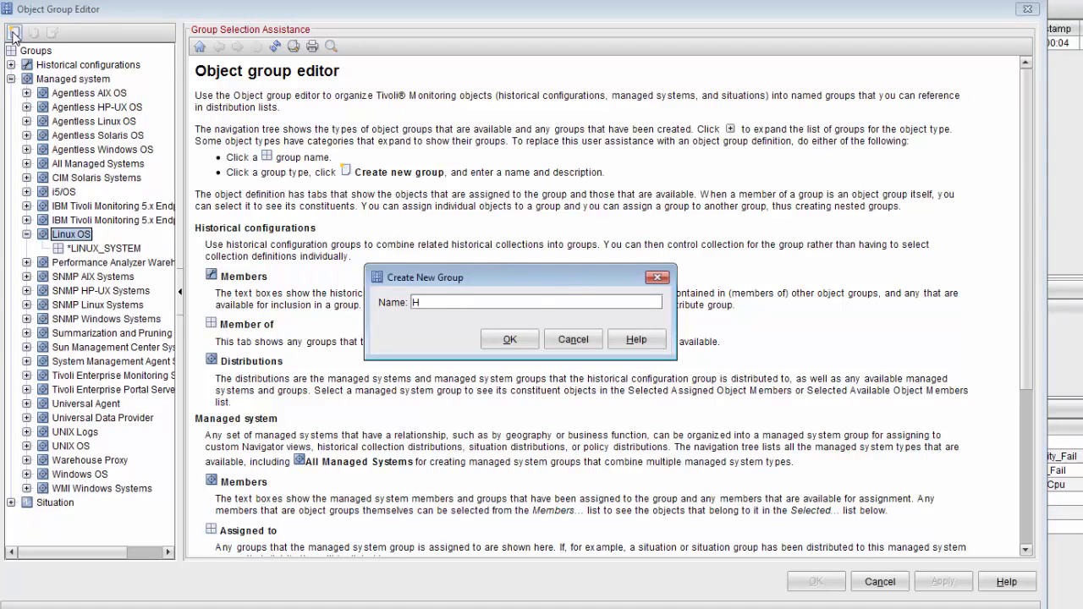
pyautogui.write('G_')
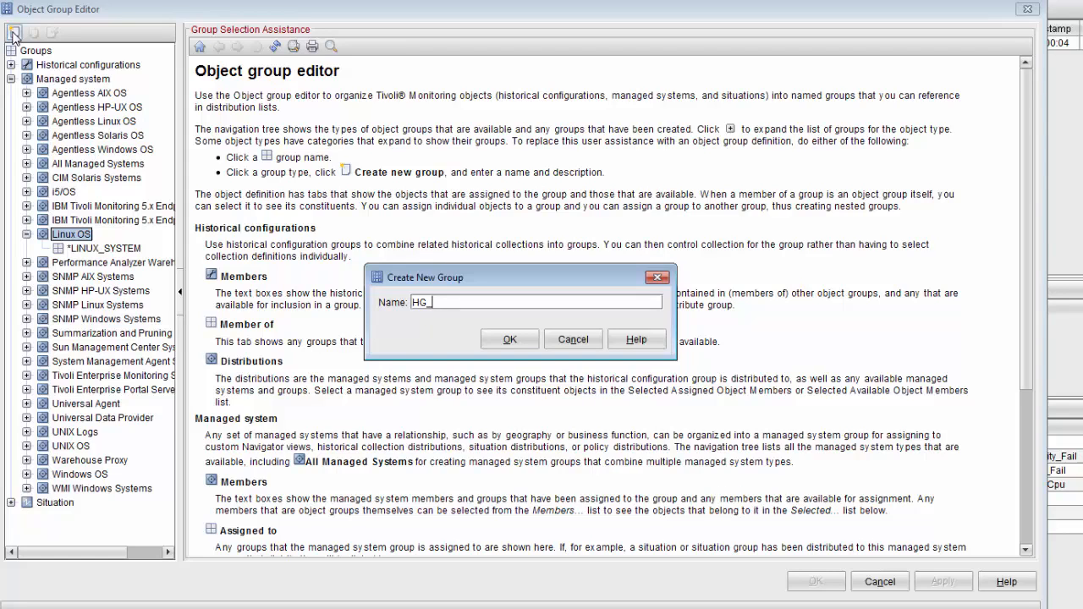
pyautogui.write('LinuxOS')
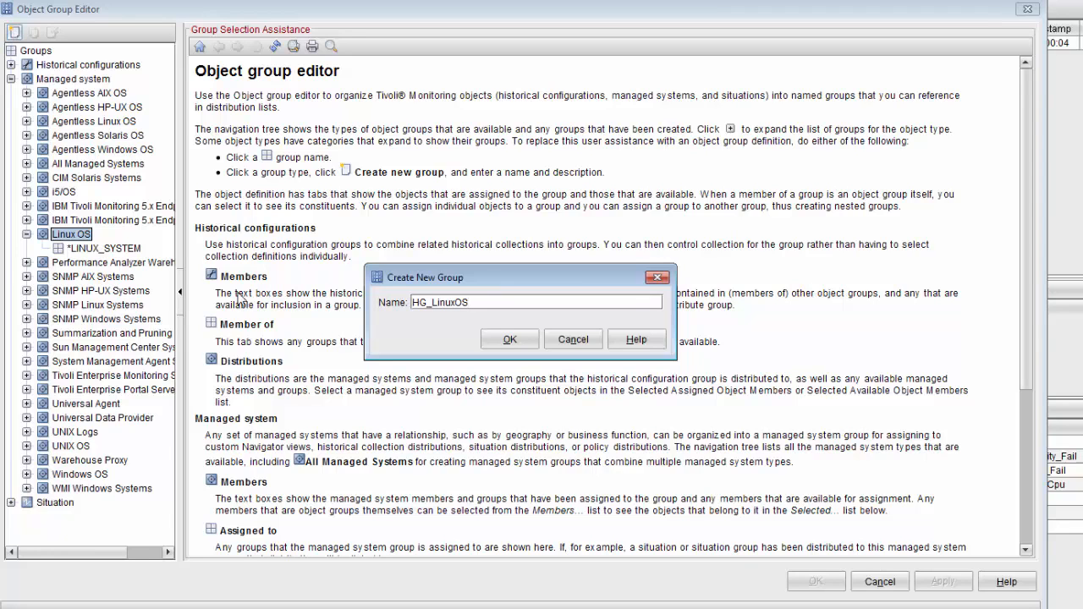
pyautogui.click(508, 338)
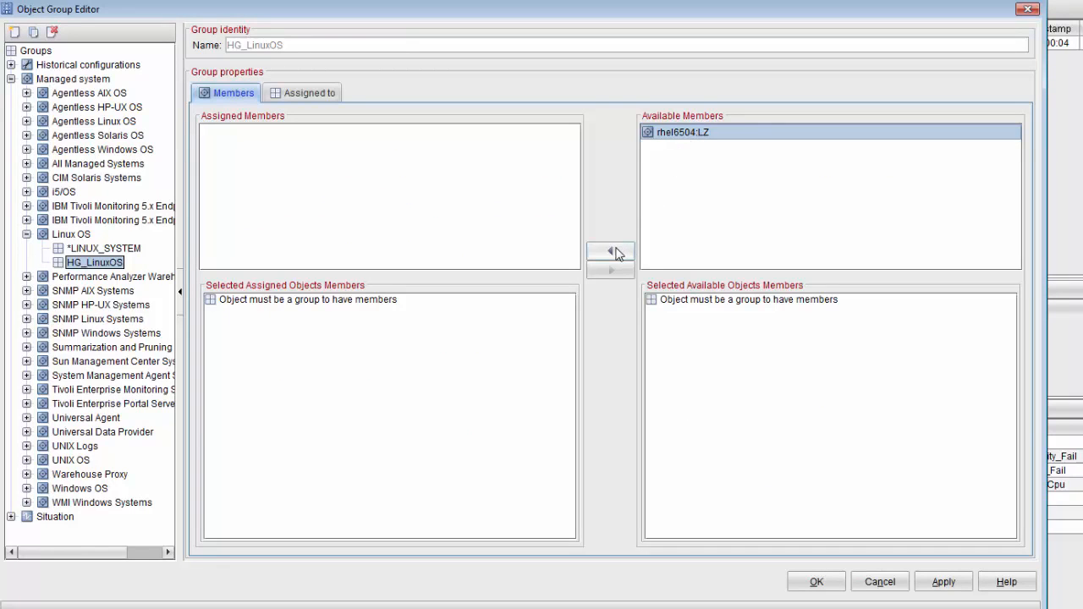
pyautogui.click(609, 249)
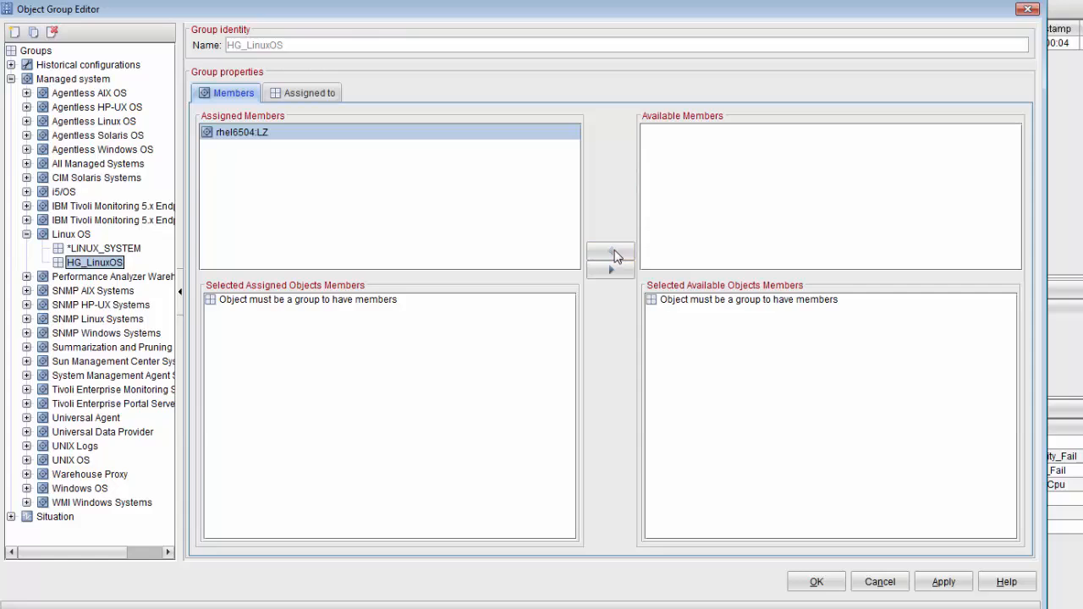
pyautogui.moveTo(758, 545)
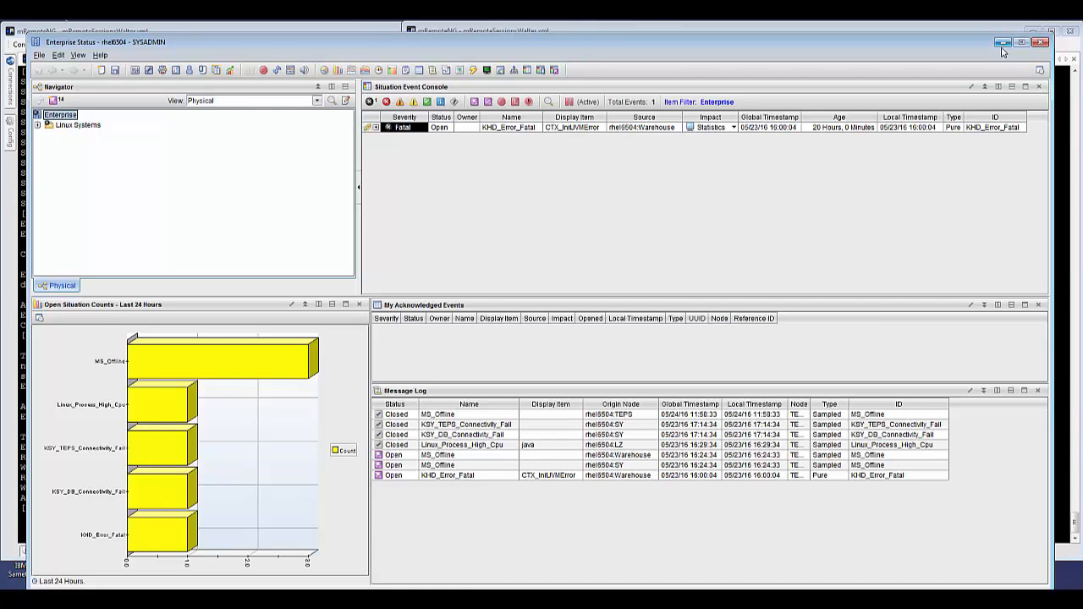
# - Minimize the portal and log in to the Performance Management console as apmadmin
pyautogui.click(1002, 41)
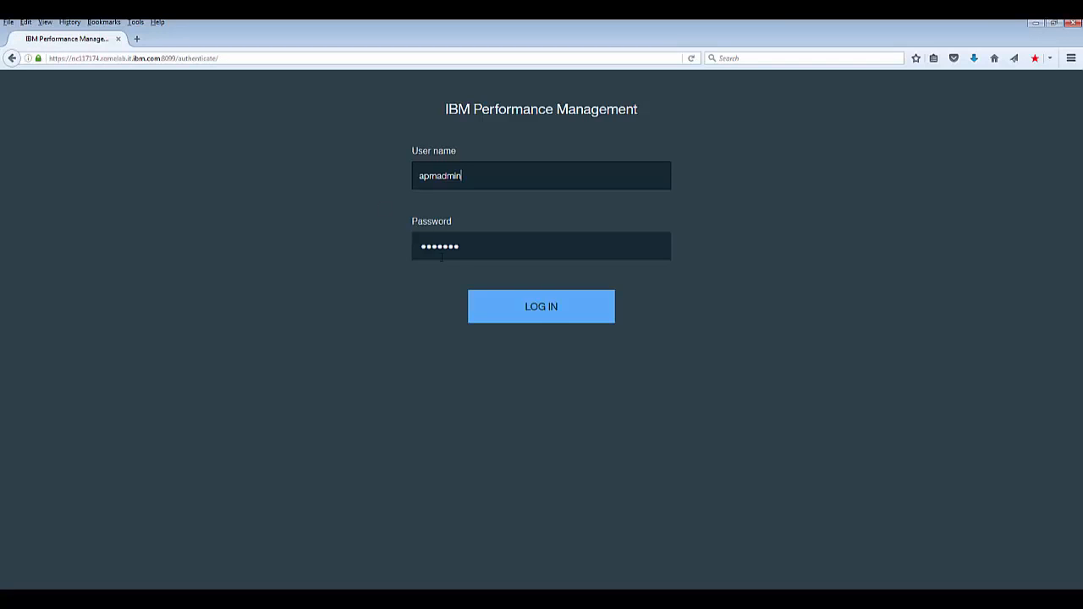
pyautogui.click(542, 306)
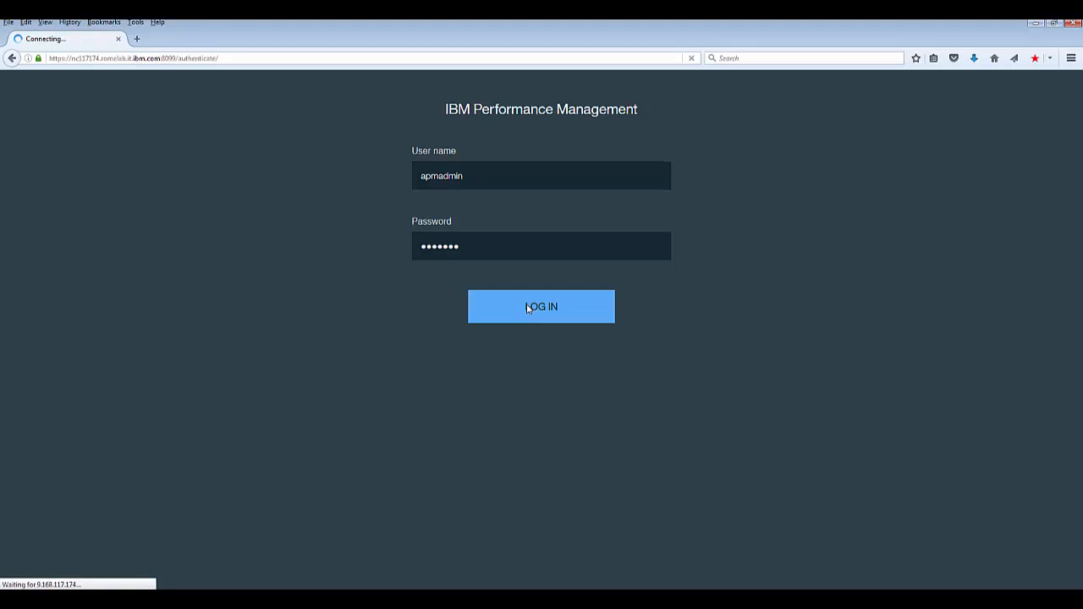
pyautogui.click(542, 306)
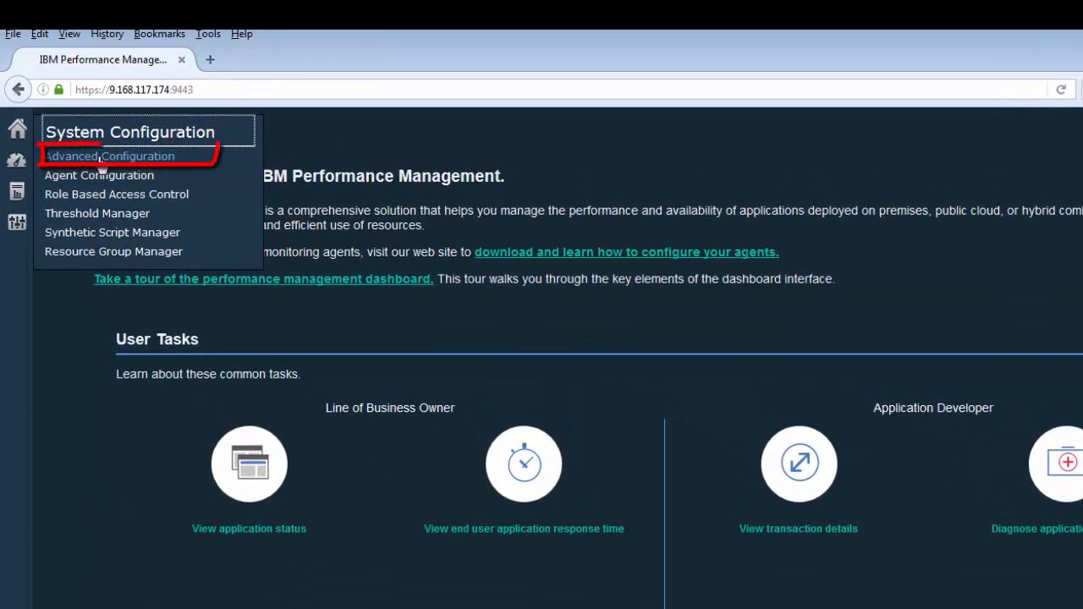
# - In Advanced Configuration's Hybrid Gateway settings, enter managed system group HG_LinuxOS
pyautogui.click(109, 155)
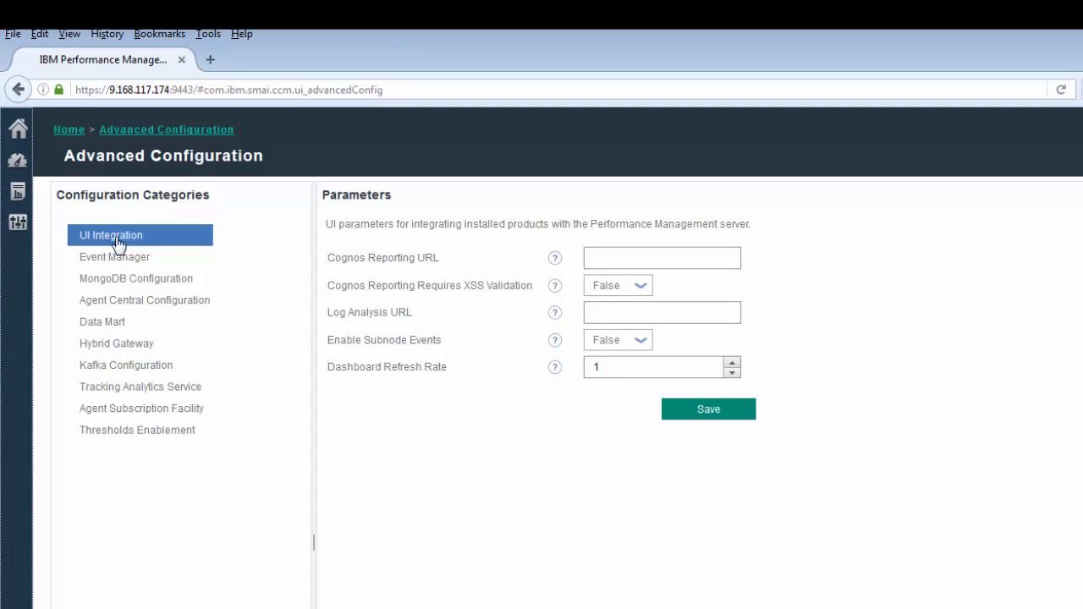
pyautogui.click(115, 341)
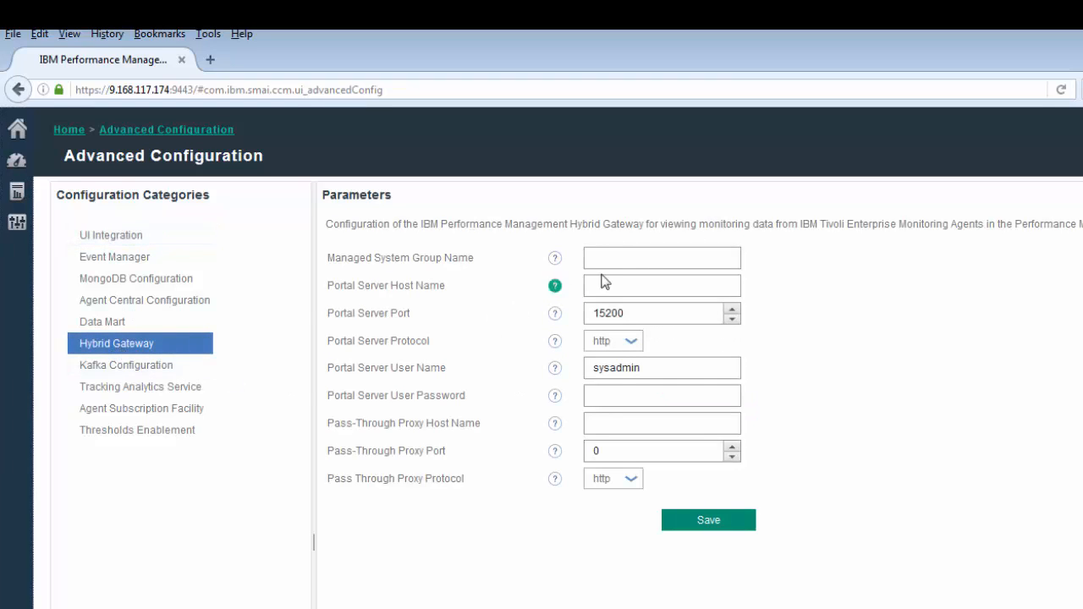
pyautogui.click(660, 257)
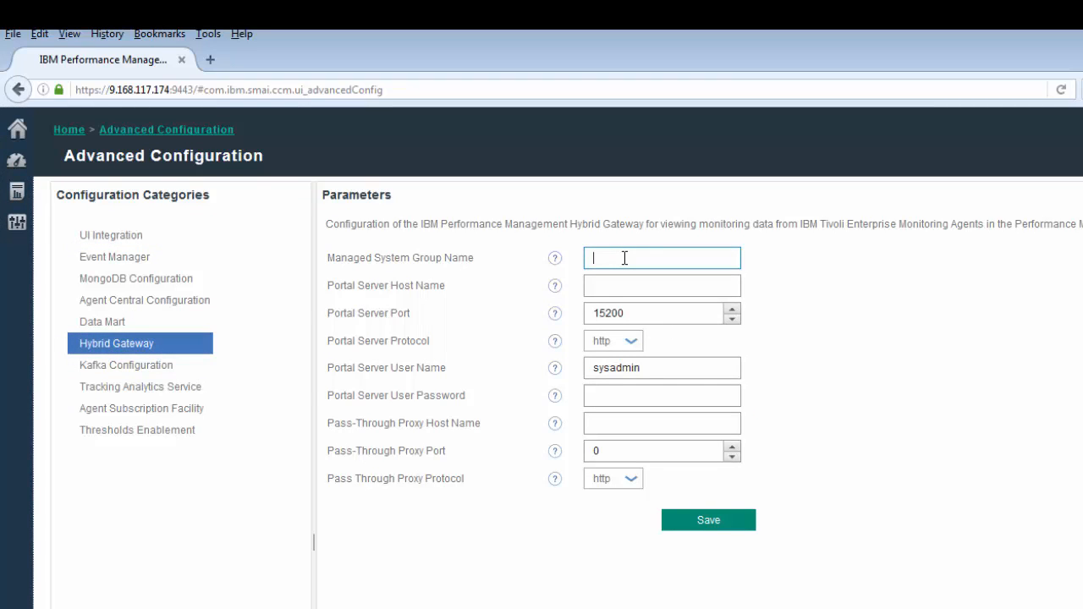
pyautogui.write('HG_Li')
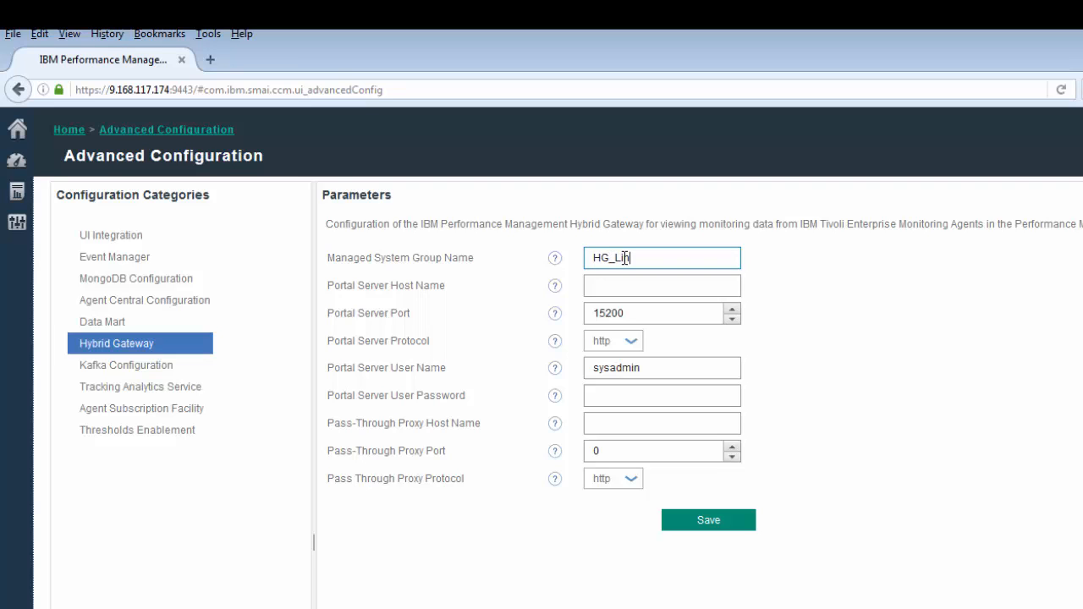
pyautogui.write('x')
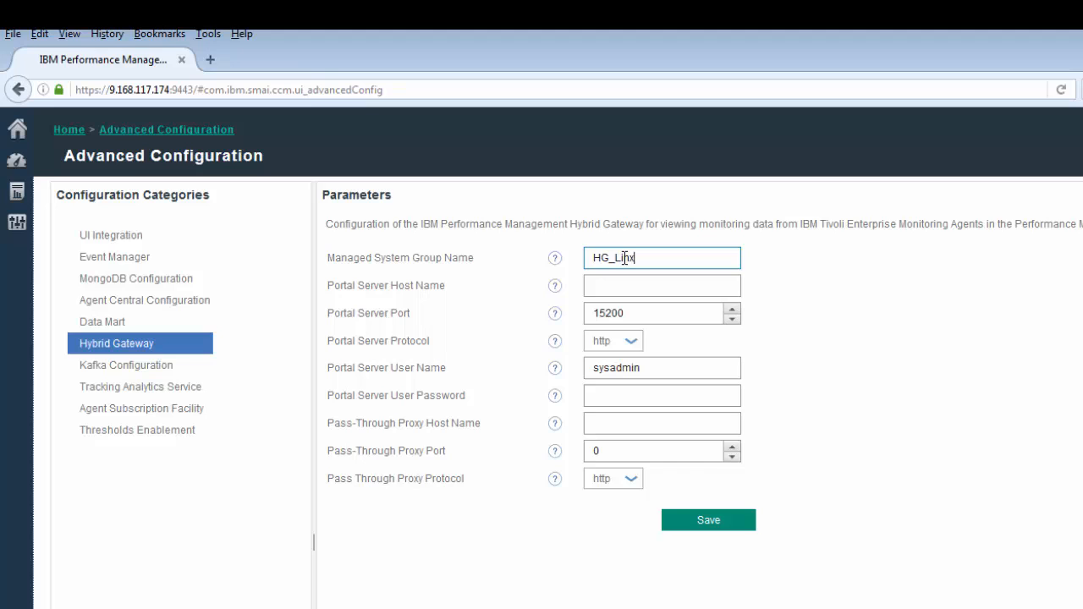
pyautogui.write('nux')
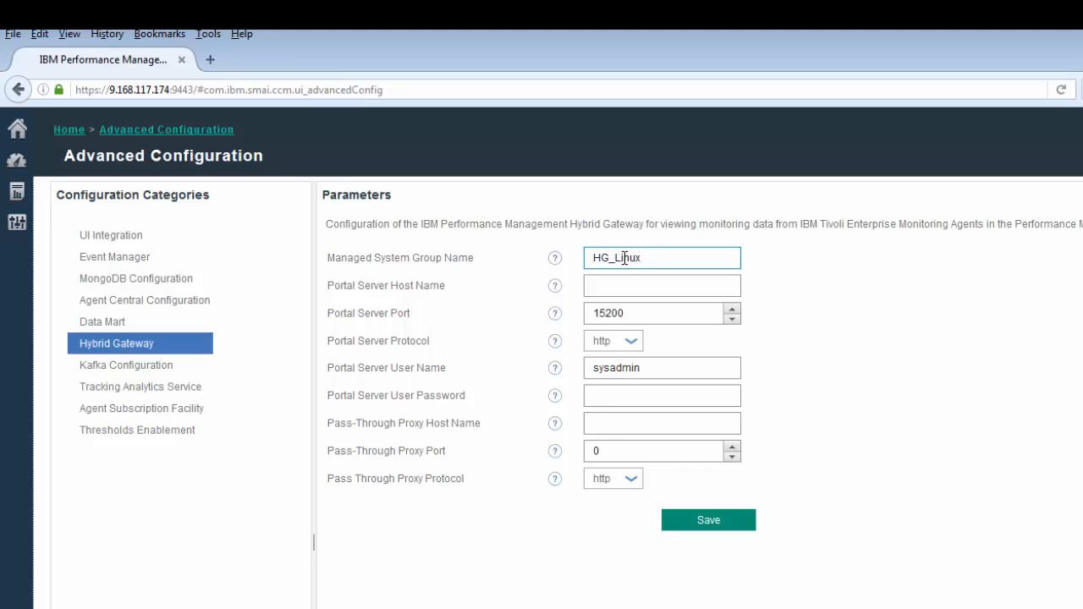
pyautogui.write('OS')
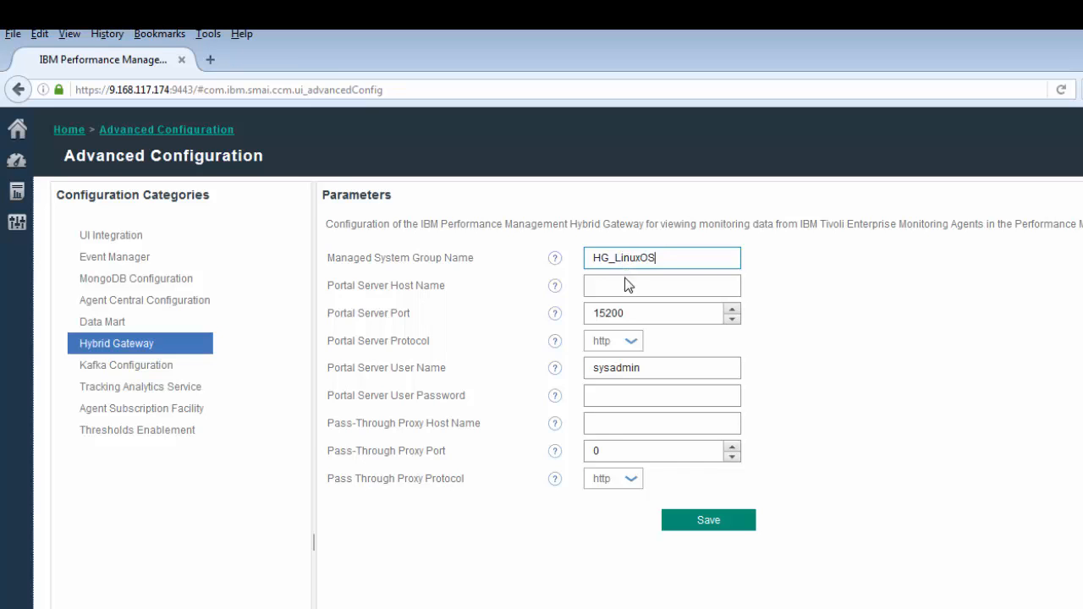
# - Enter portal server host 192.168.224.4 and password, then save the Hybrid Gateway configuration
pyautogui.click(660, 284)
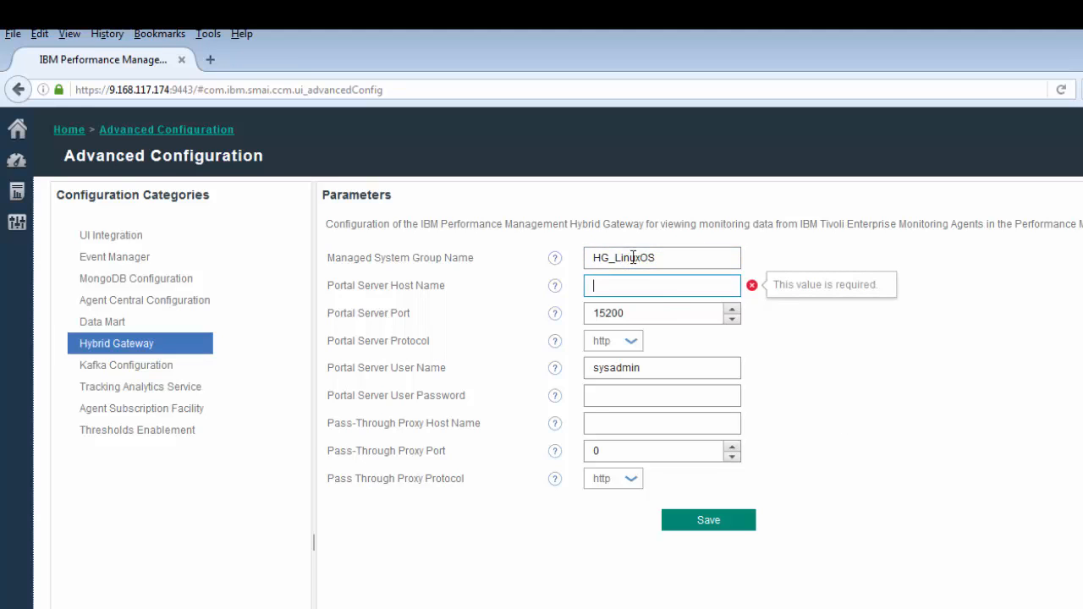
pyautogui.write('192.168.224.4')
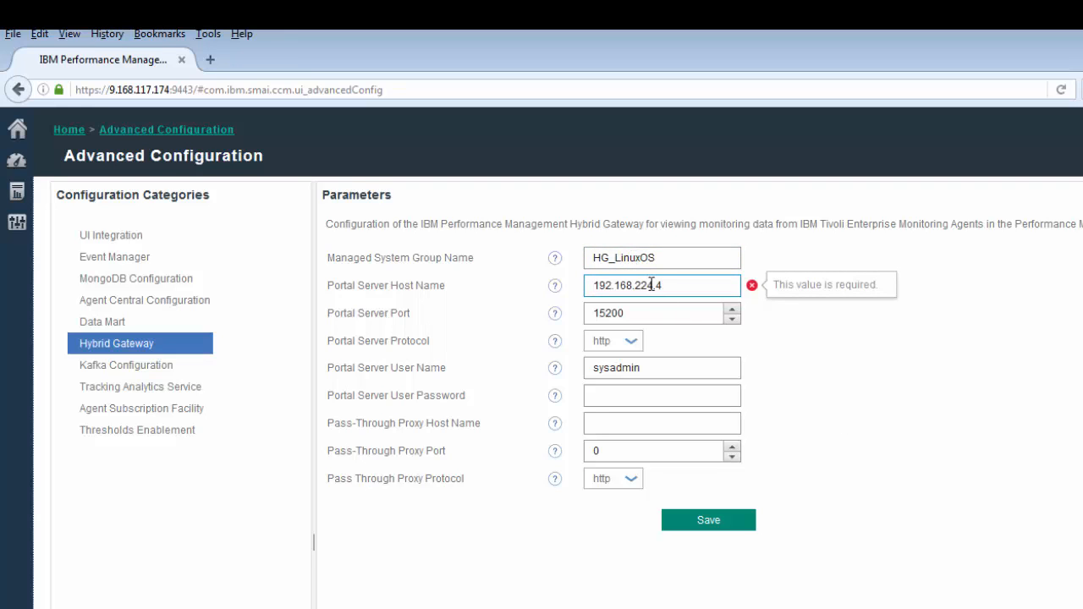
pyautogui.moveTo(650, 317)
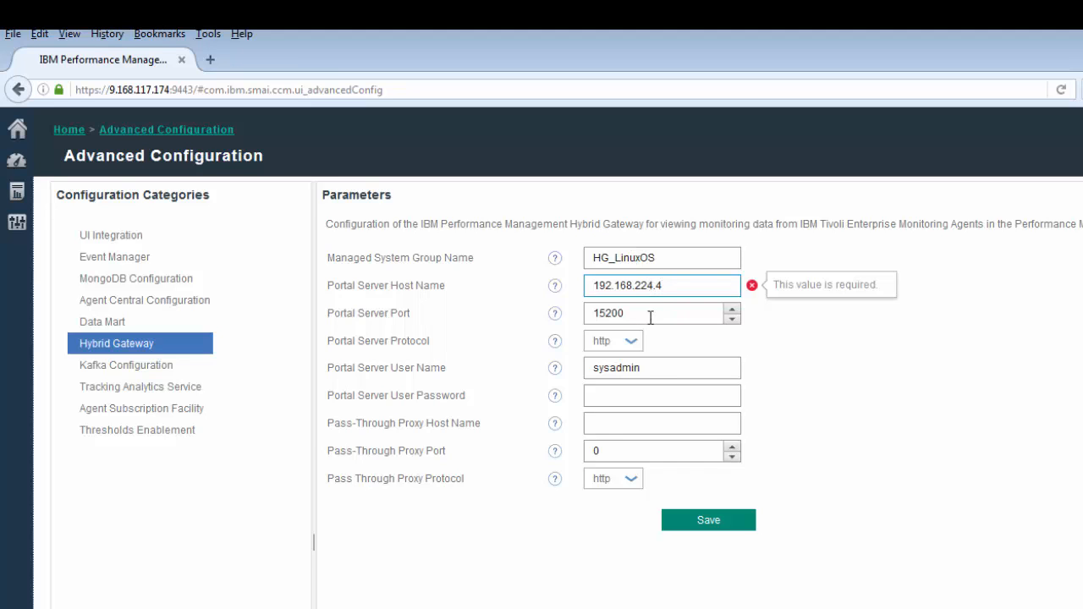
pyautogui.write('•')
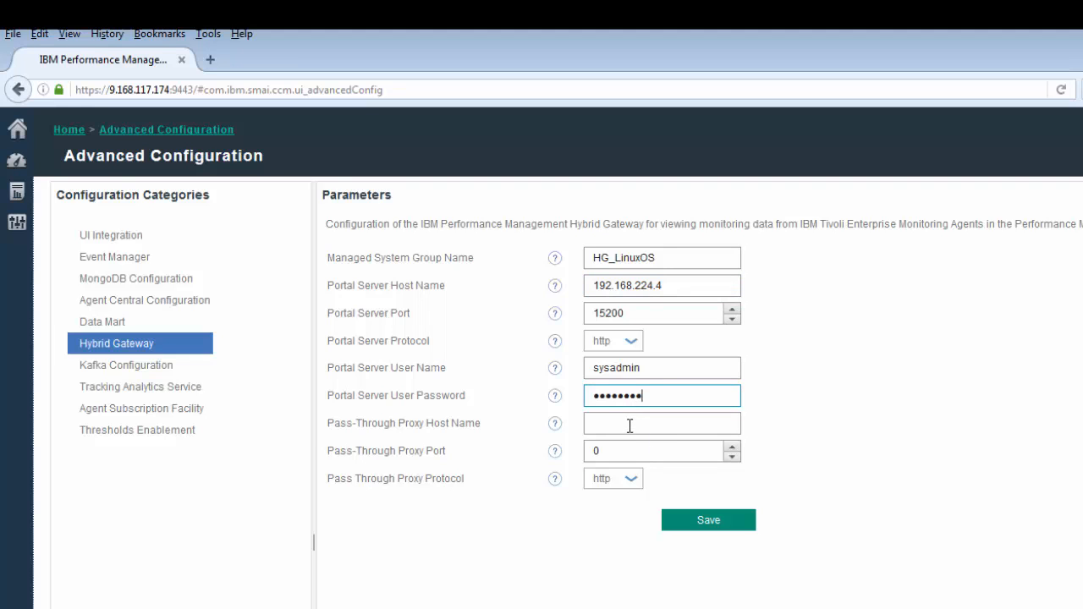
pyautogui.moveTo(515, 508)
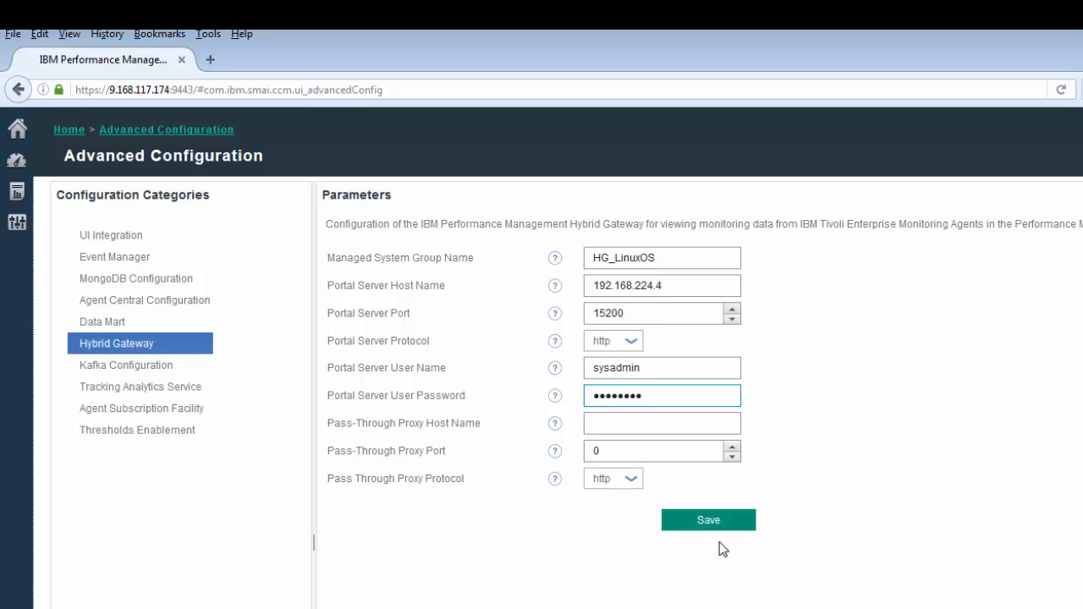
pyautogui.moveTo(714, 528)
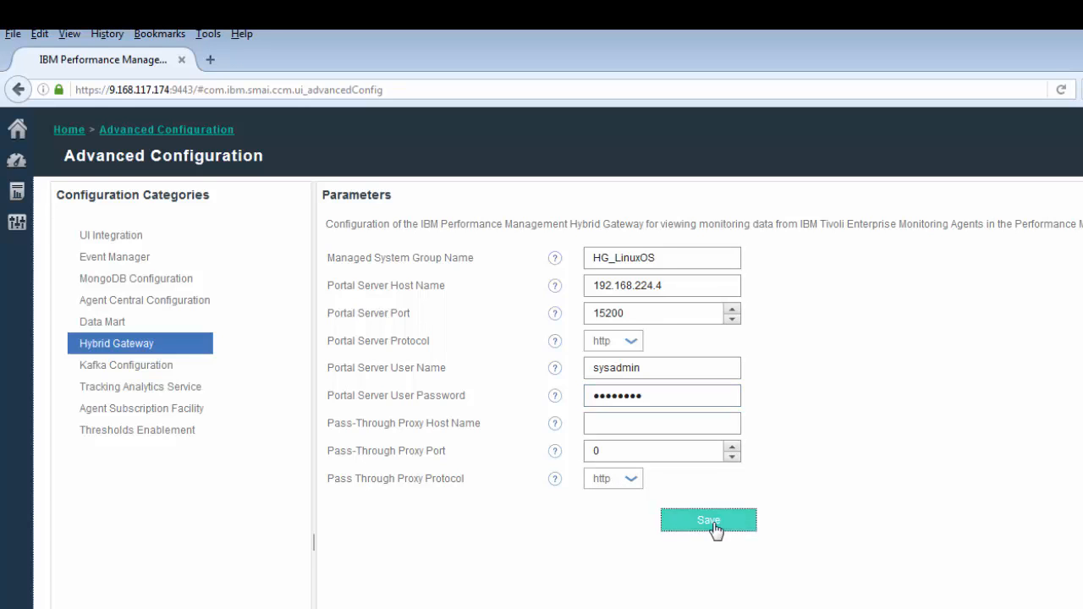
pyautogui.click(707, 520)
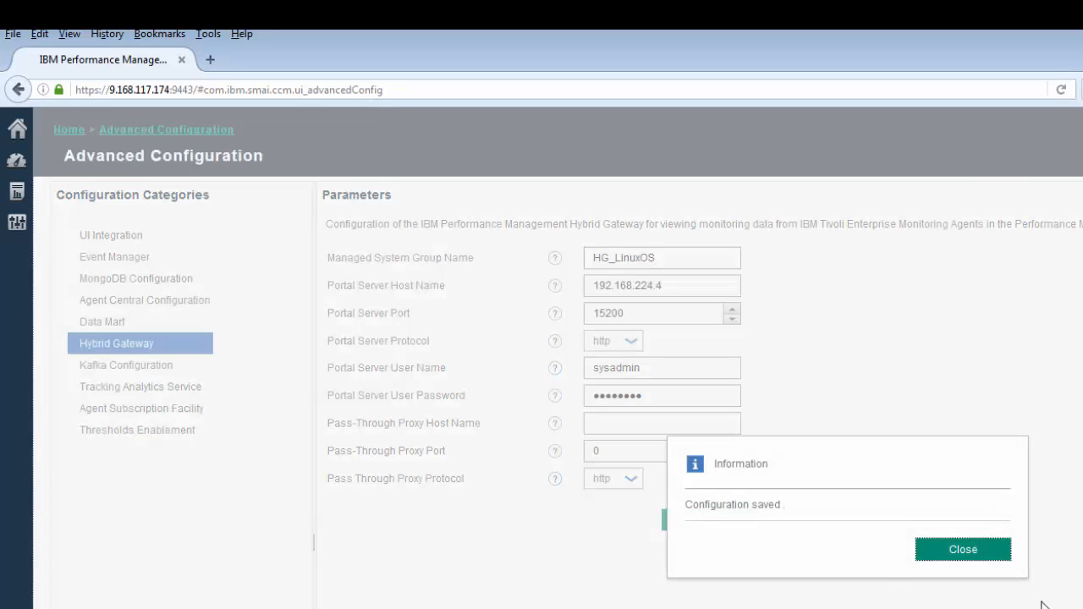
pyautogui.click(961, 549)
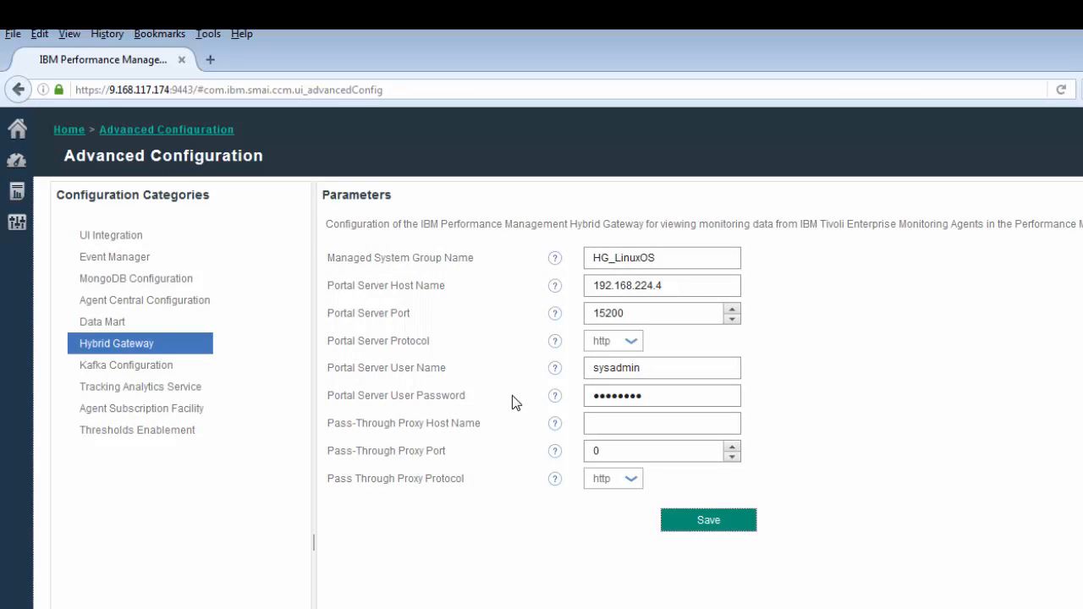
pyautogui.click(17, 222)
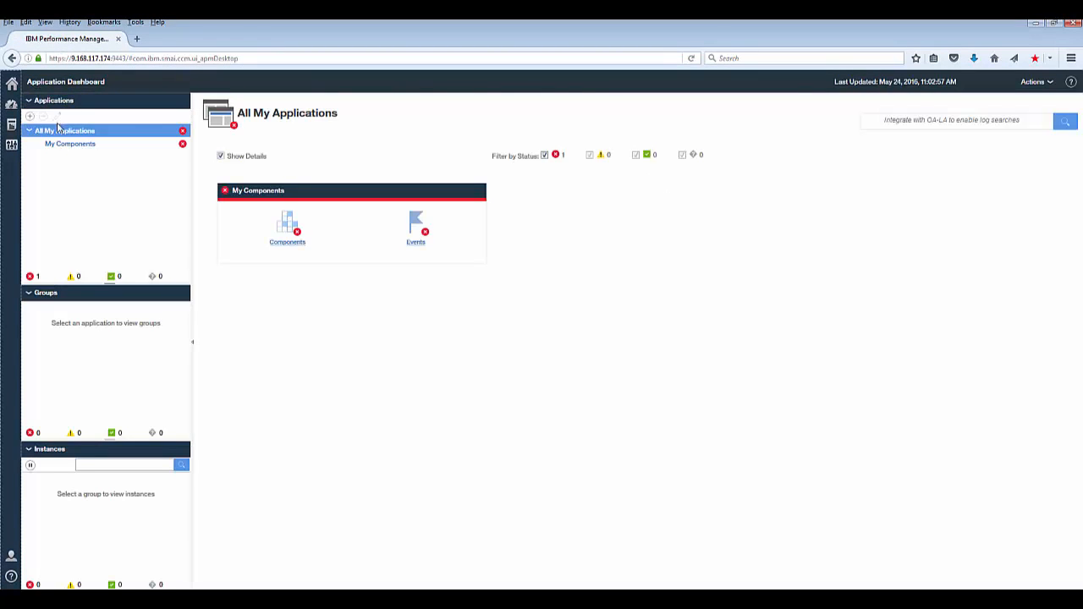
# - In My Components, expand Components and show the Linux OS group's status for rhel6504
pyautogui.click(71, 142)
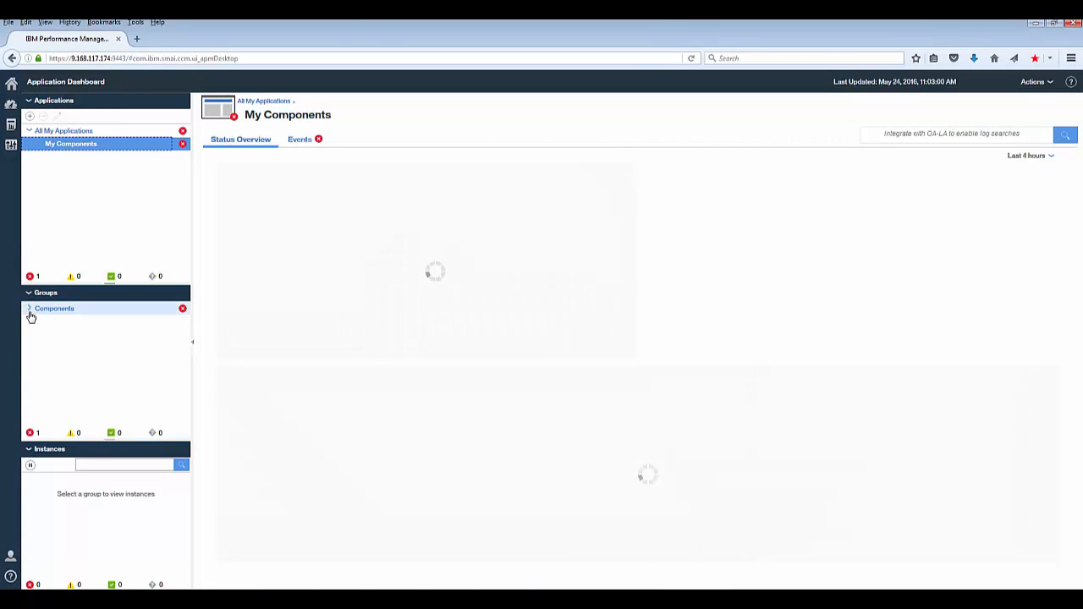
pyautogui.click(29, 308)
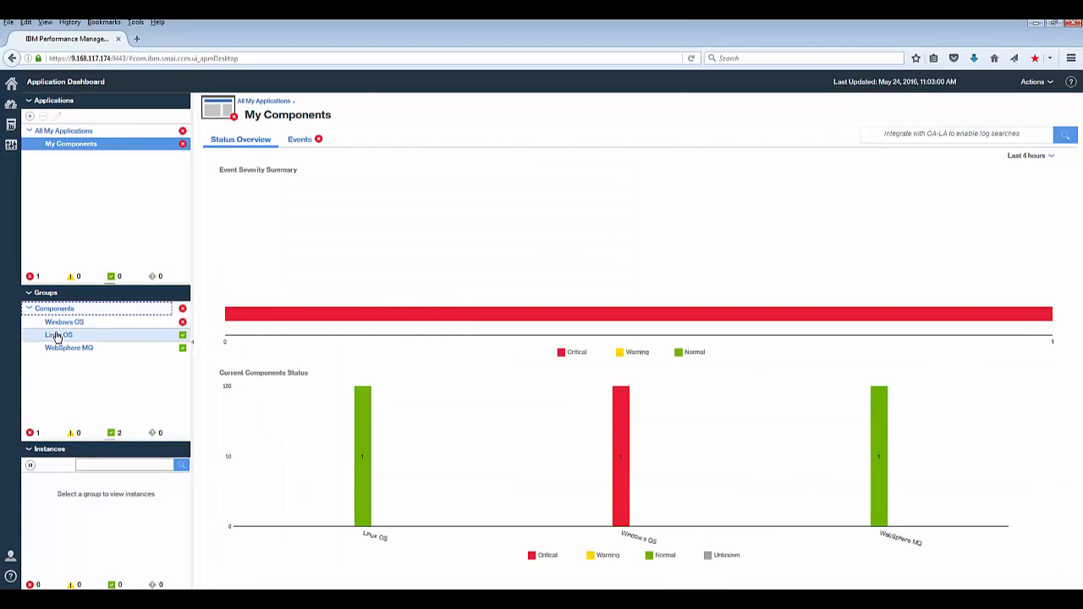
pyautogui.click(57, 335)
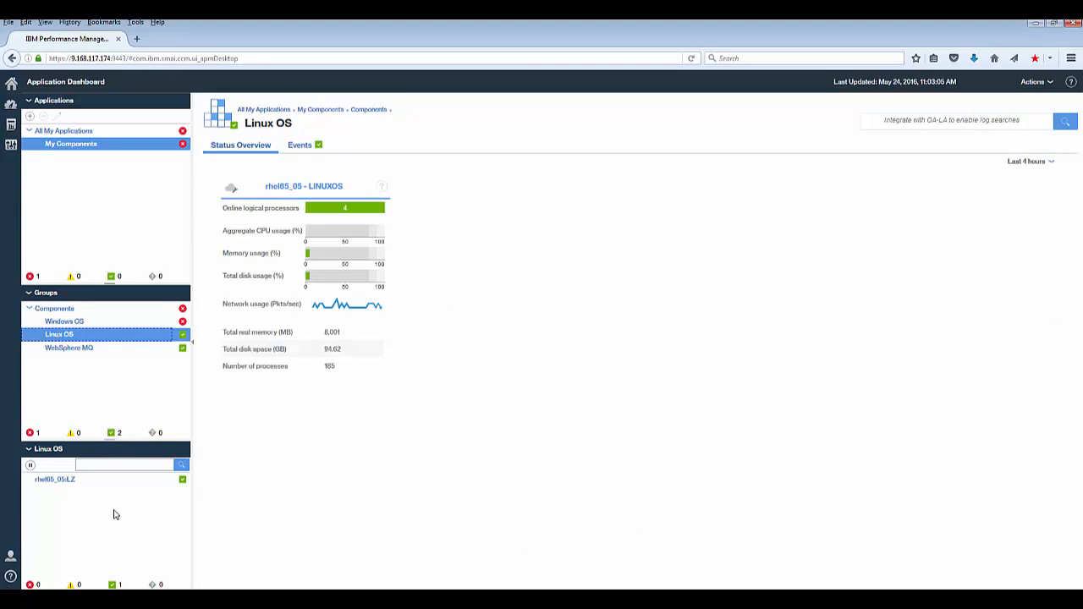
pyautogui.moveTo(108, 545)
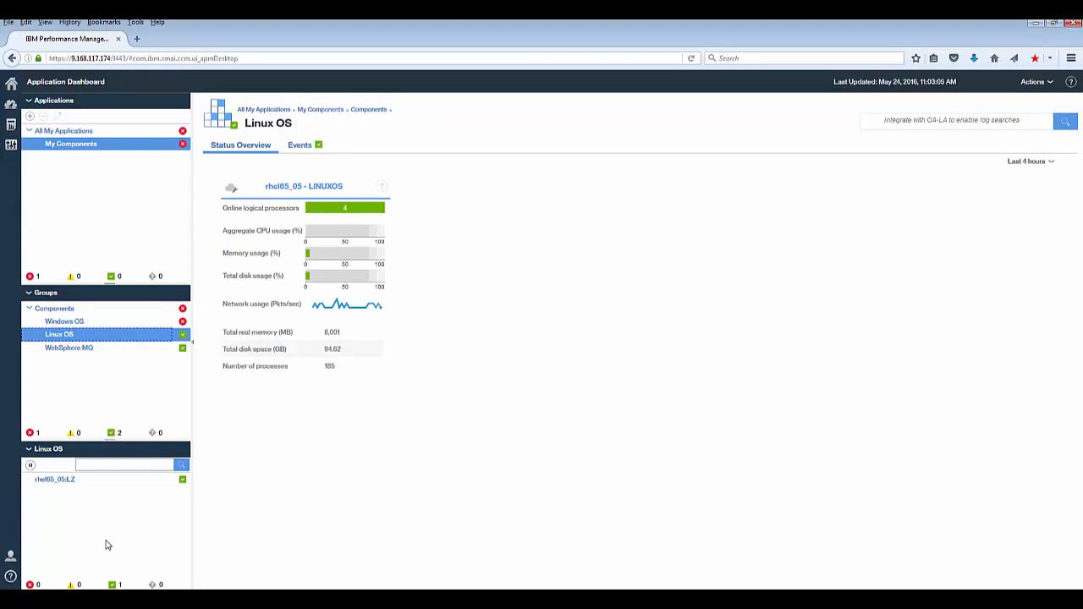
pyautogui.moveTo(115, 525)
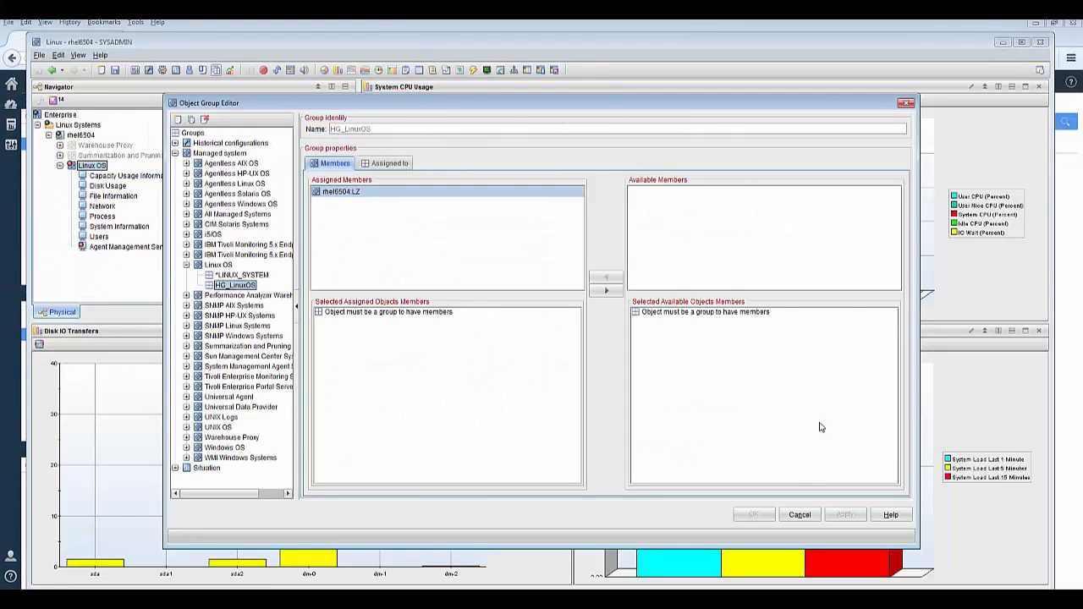
# - Close the Object Group Editor and show My Components in the dashboard beside the rhel6504 Linux OS workspace
pyautogui.click(799, 515)
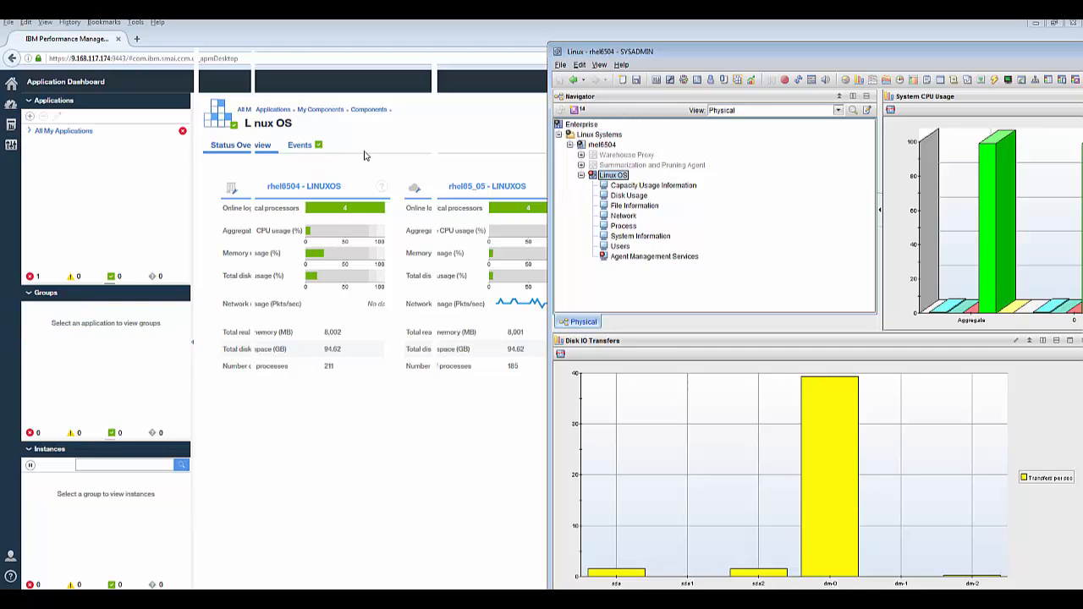
pyautogui.click(71, 142)
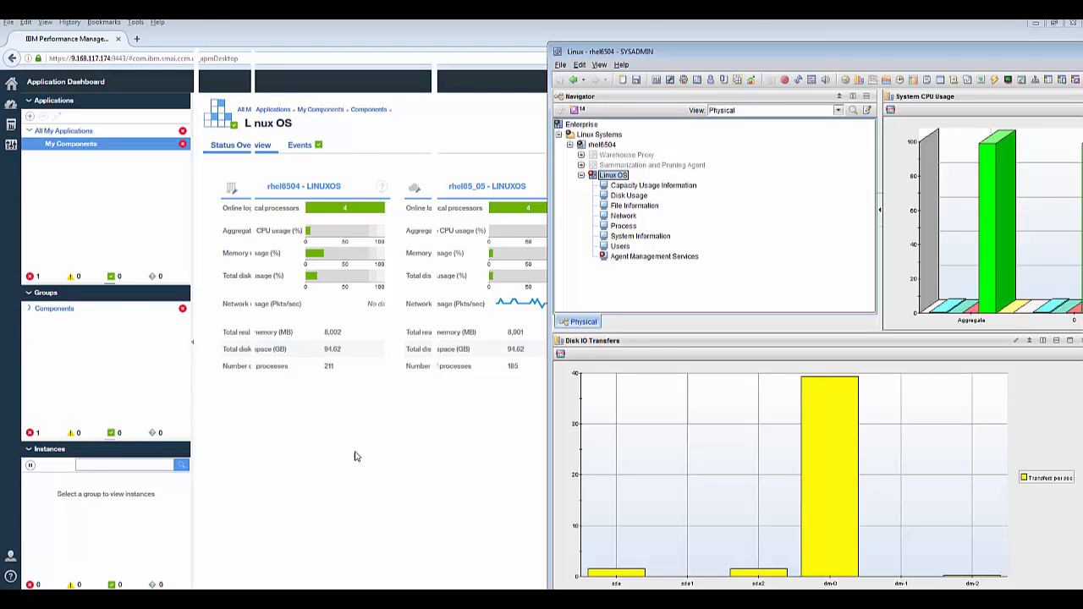